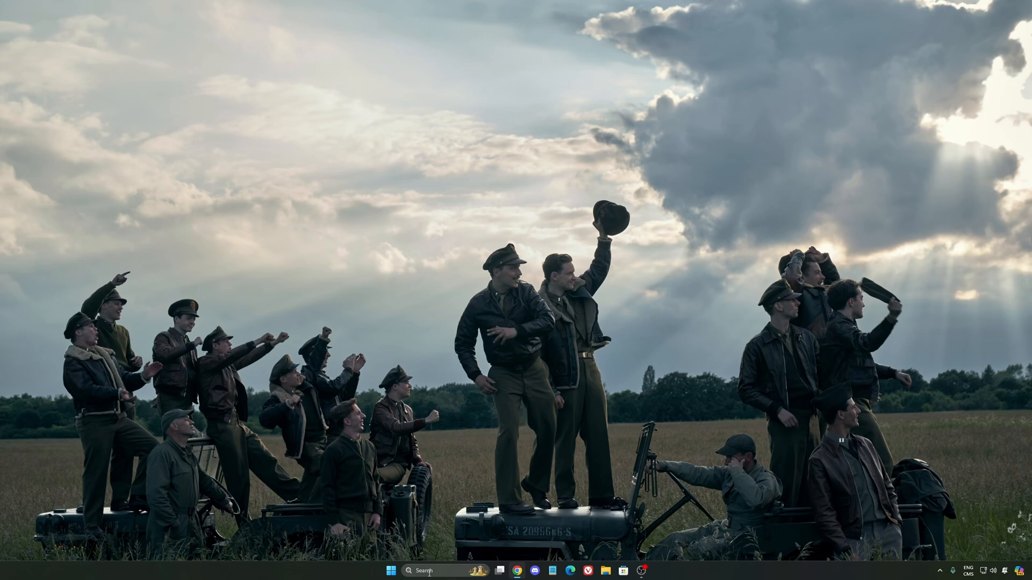
# Search 'settings' from the taskbar, launch Windows Settings, and go to the Gaming section
pyautogui.write('seti')
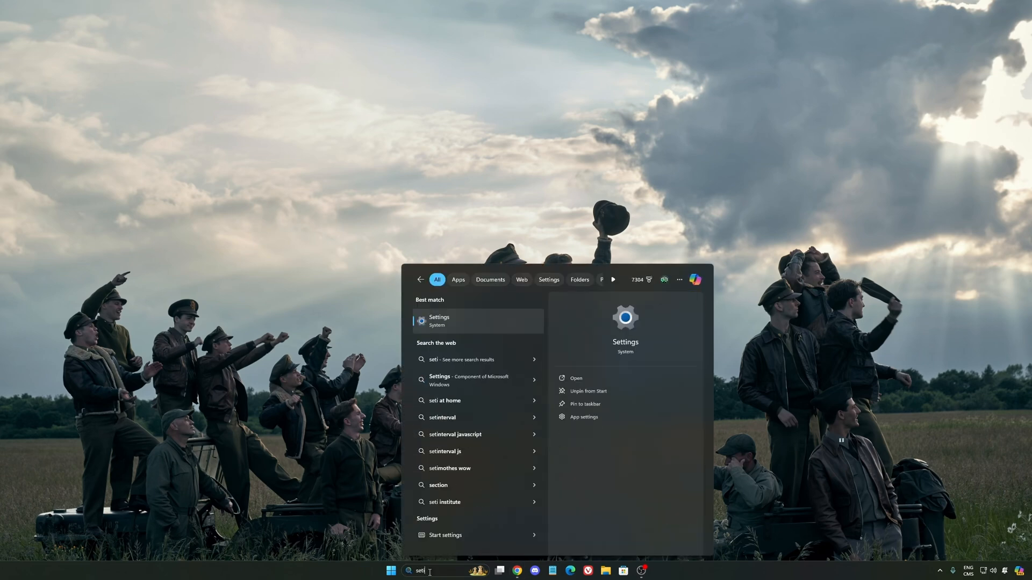
pyautogui.click(439, 320)
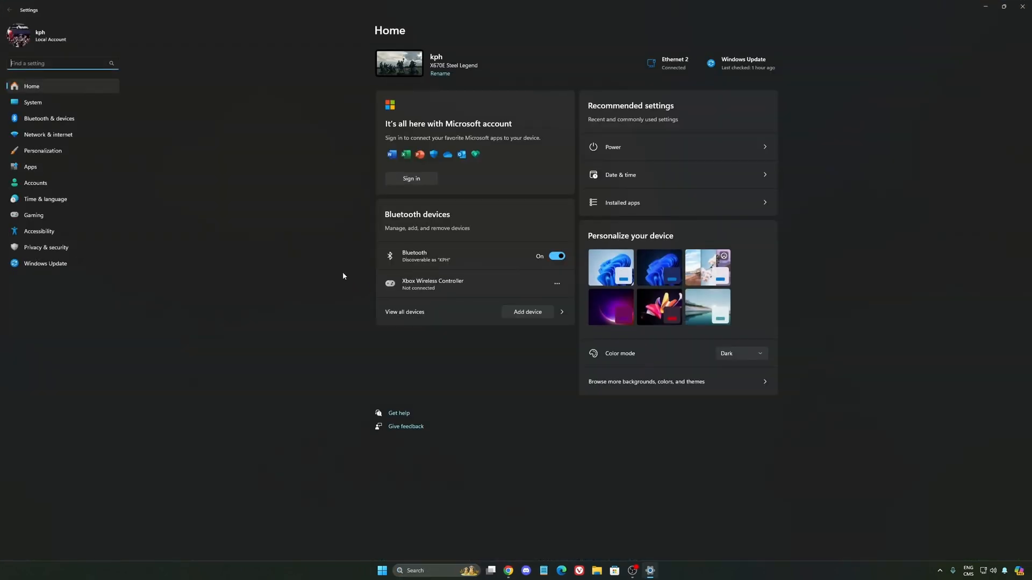
pyautogui.moveTo(35, 217)
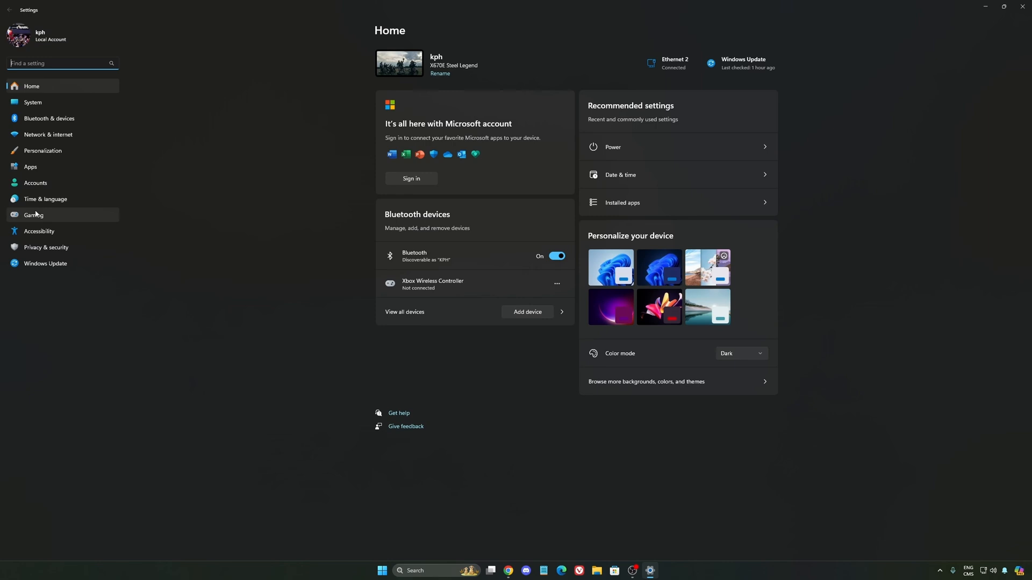
pyautogui.click(33, 215)
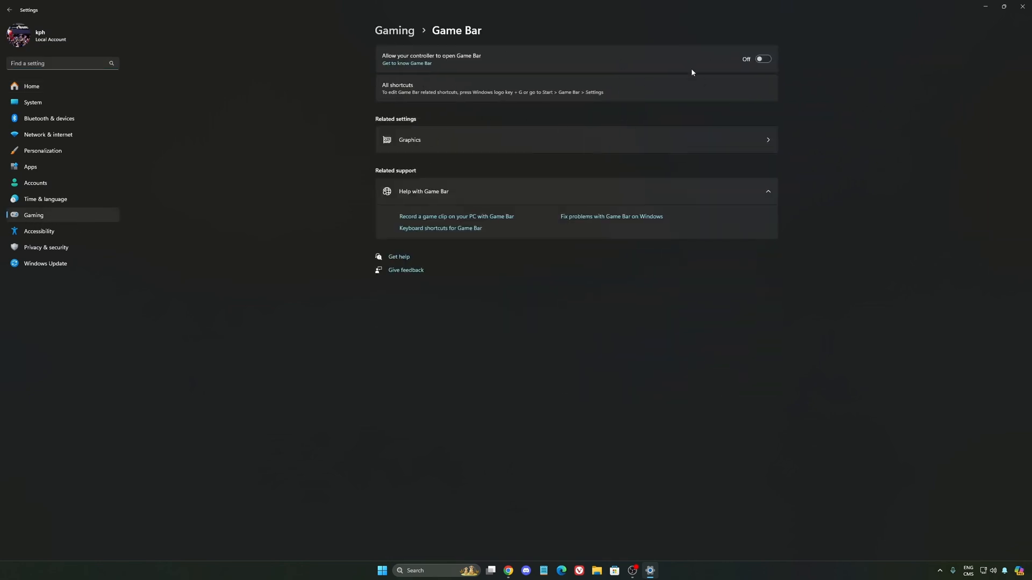
pyautogui.moveTo(761, 59)
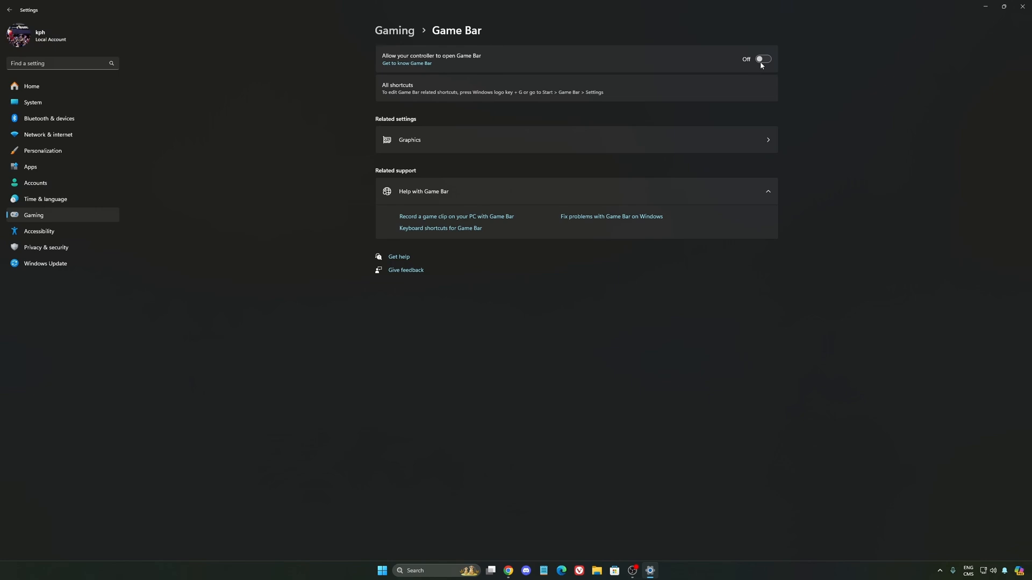
pyautogui.moveTo(484, 59)
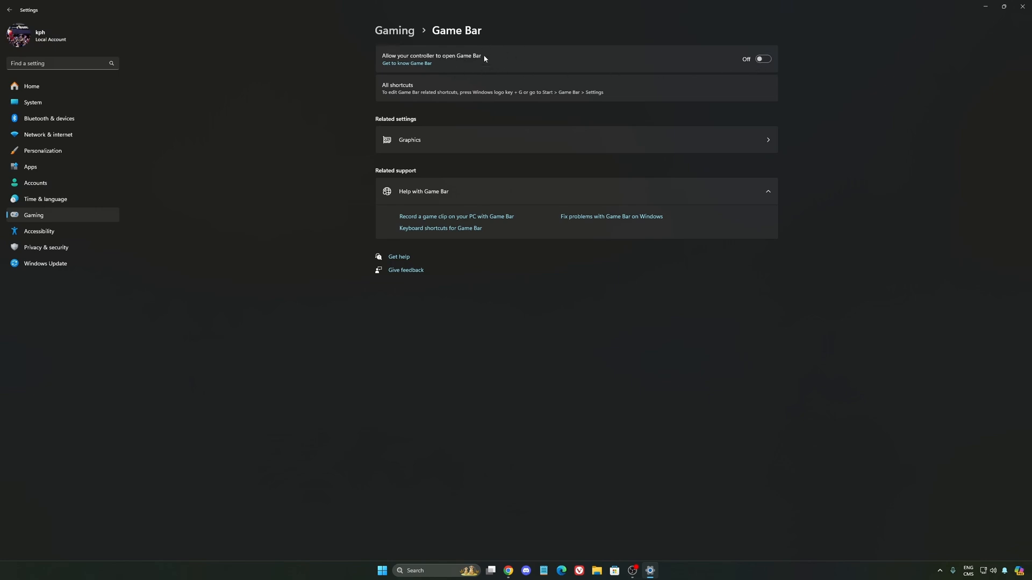
pyautogui.moveTo(500, 79)
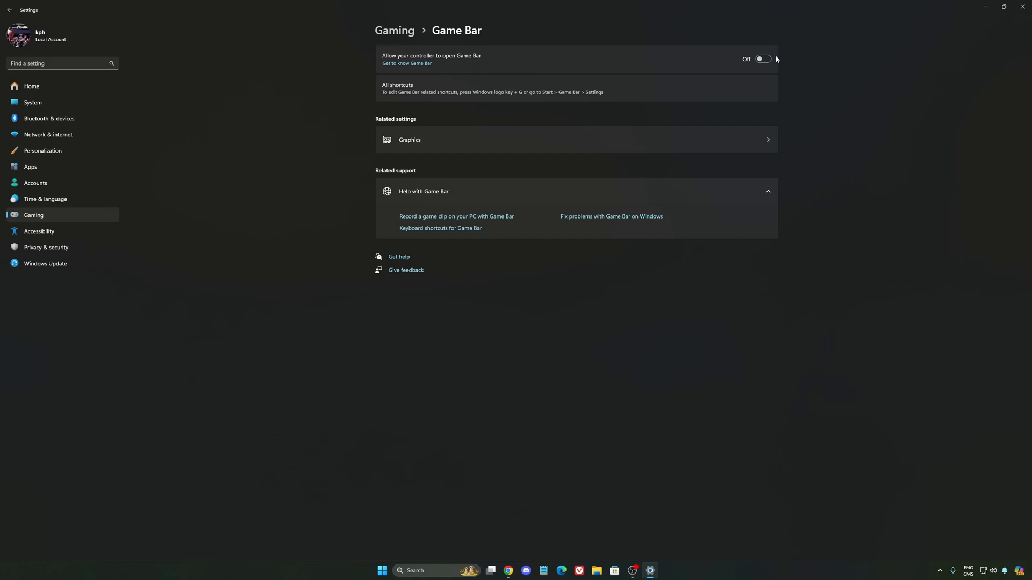
pyautogui.moveTo(600, 71)
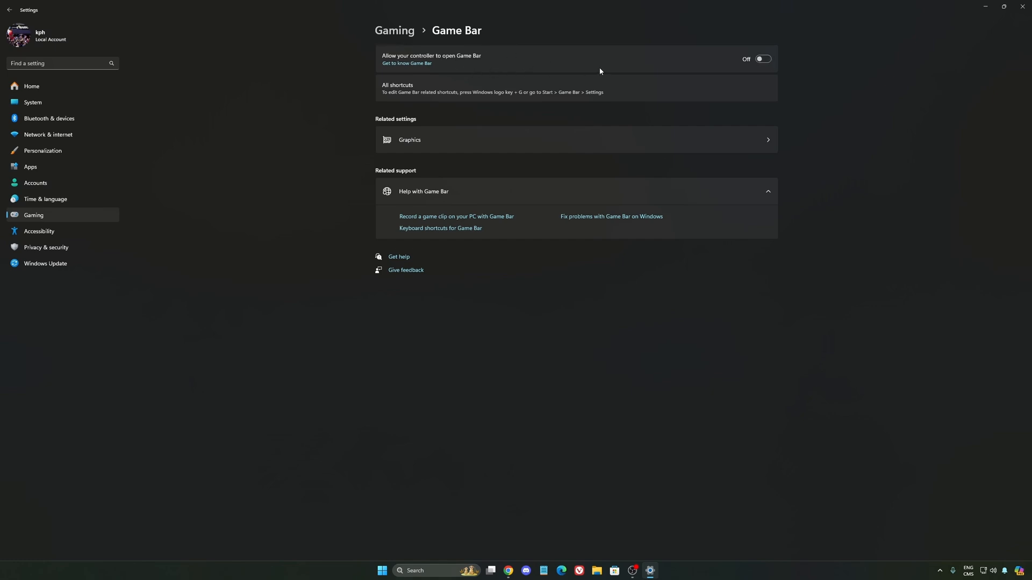
pyautogui.moveTo(738, 61)
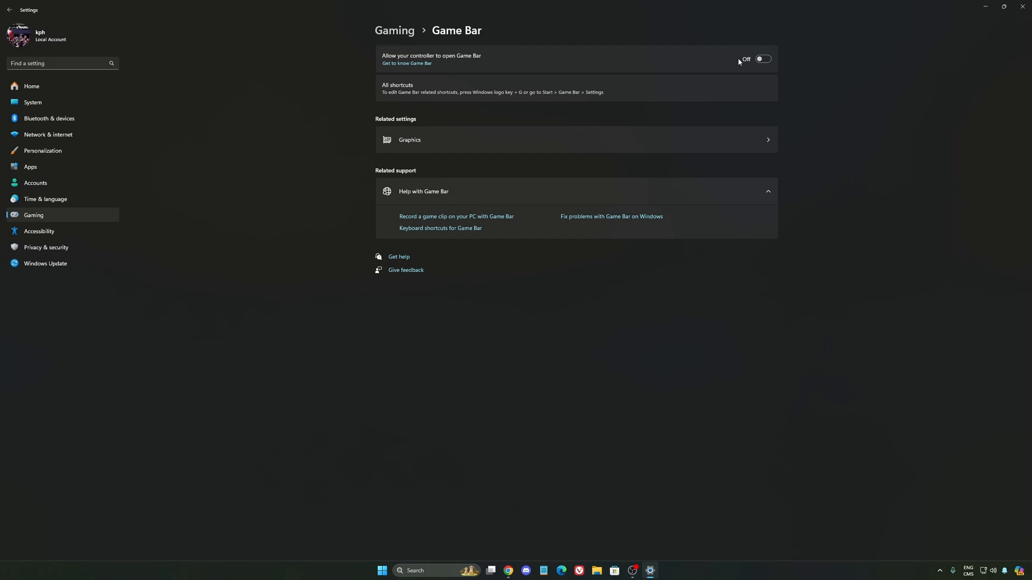
pyautogui.moveTo(584, 99)
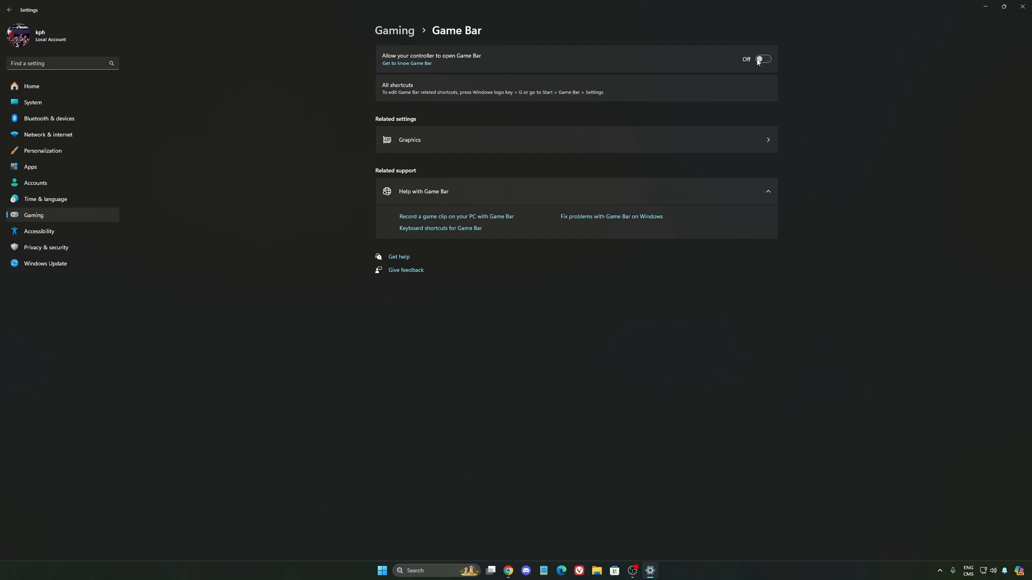
# Confirm hardware-accelerated GPU scheduling is on, then view Gaming > Captures with background recording off
pyautogui.click(410, 140)
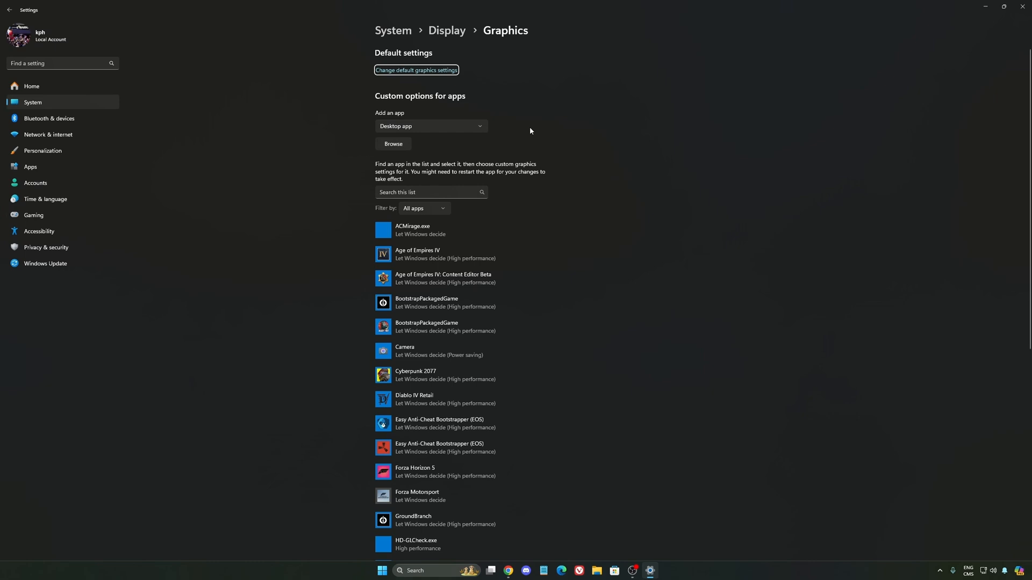
pyautogui.click(416, 70)
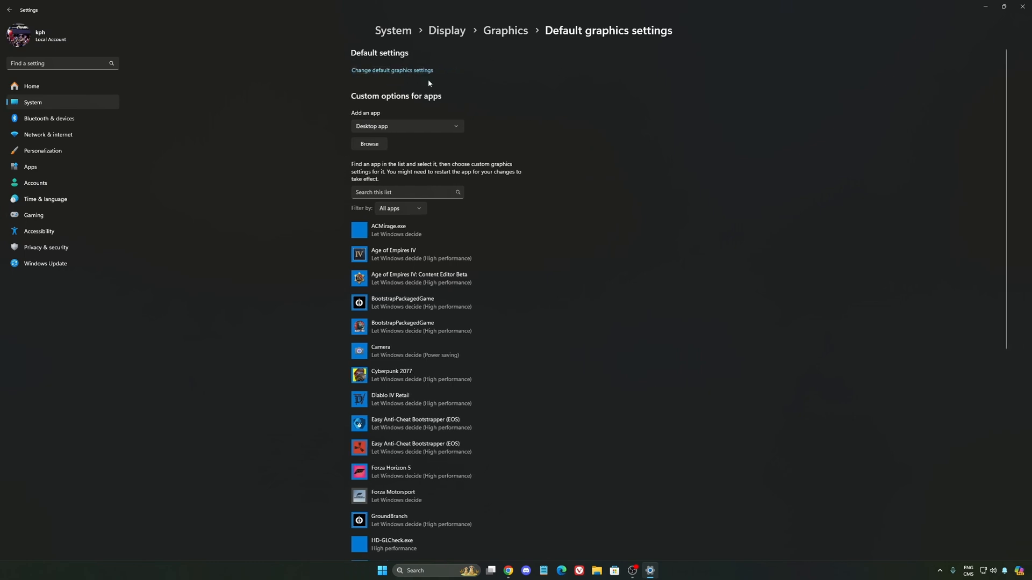
pyautogui.click(393, 71)
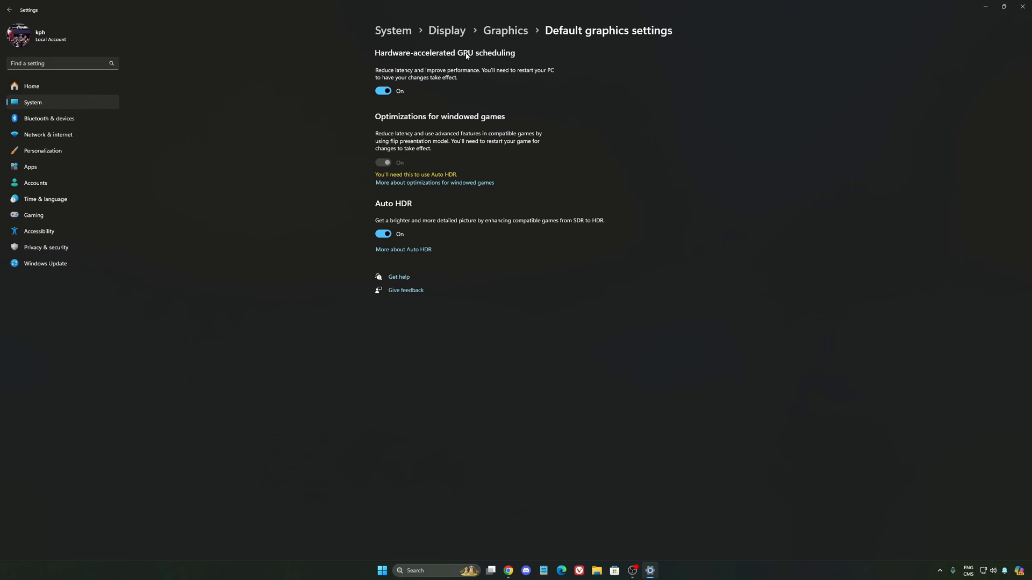
pyautogui.moveTo(520, 105)
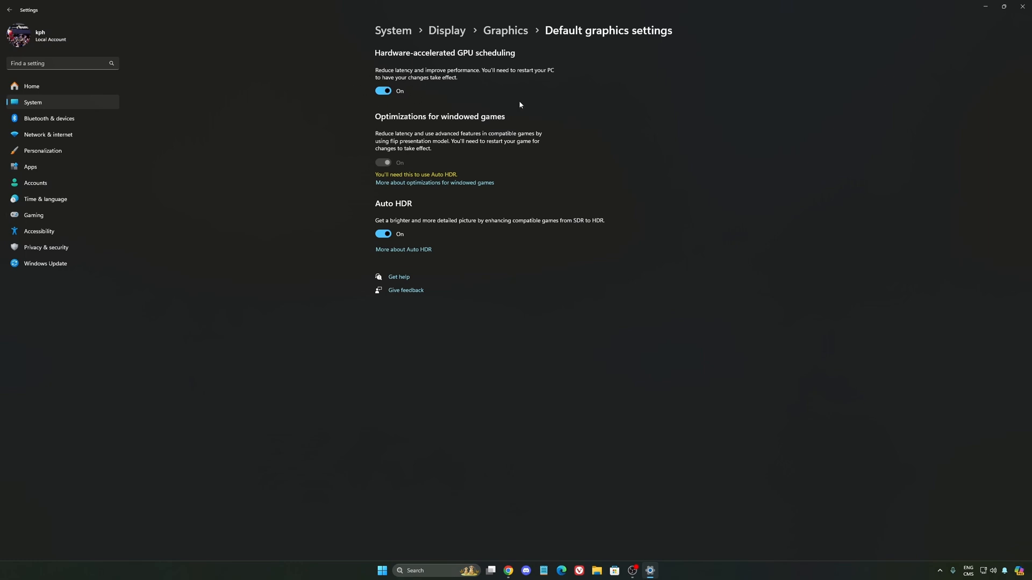
pyautogui.click(33, 215)
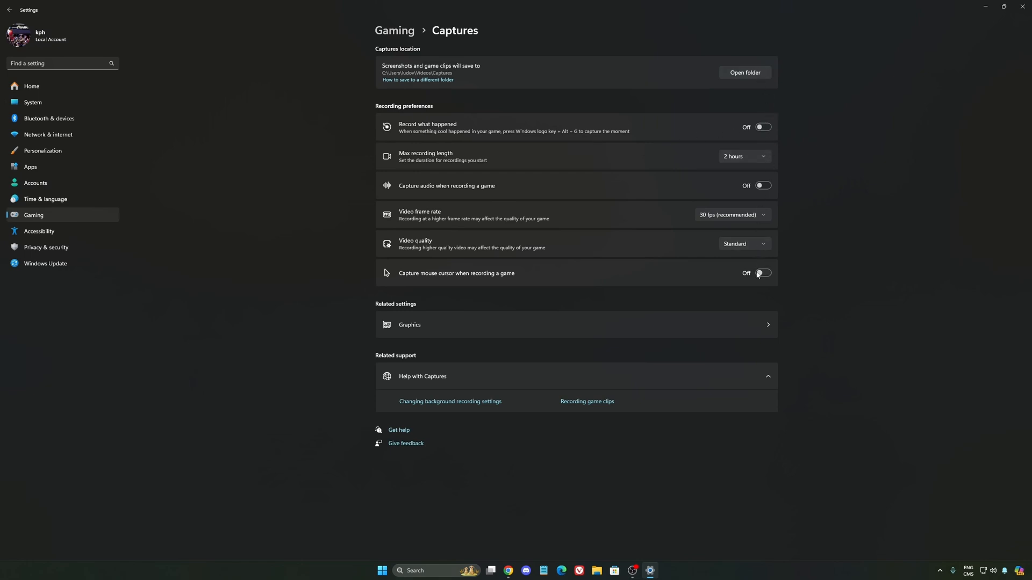
pyautogui.moveTo(528, 296)
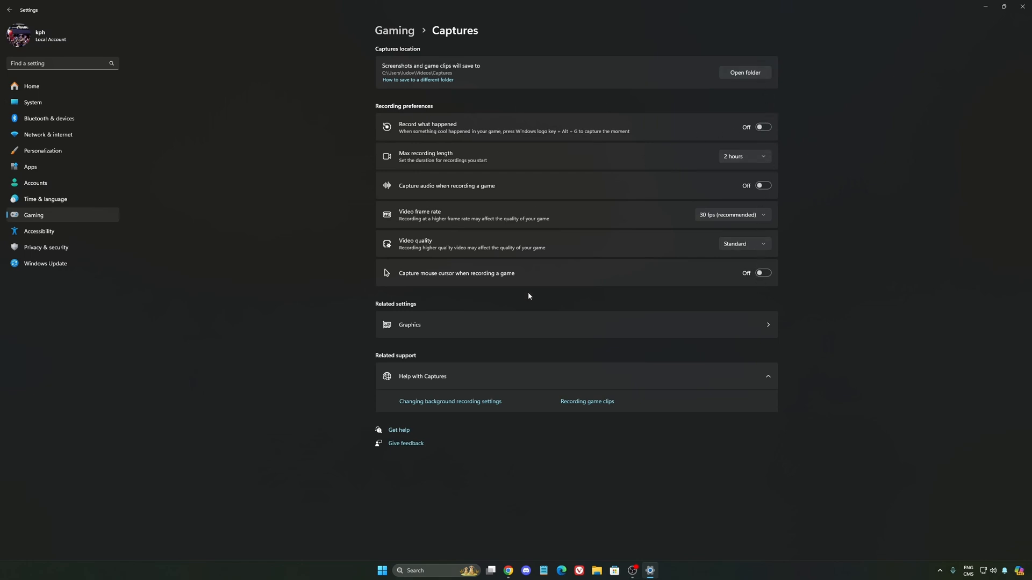
# Go to Gaming > Game Mode and confirm the Game Mode toggle is on
pyautogui.click(10, 9)
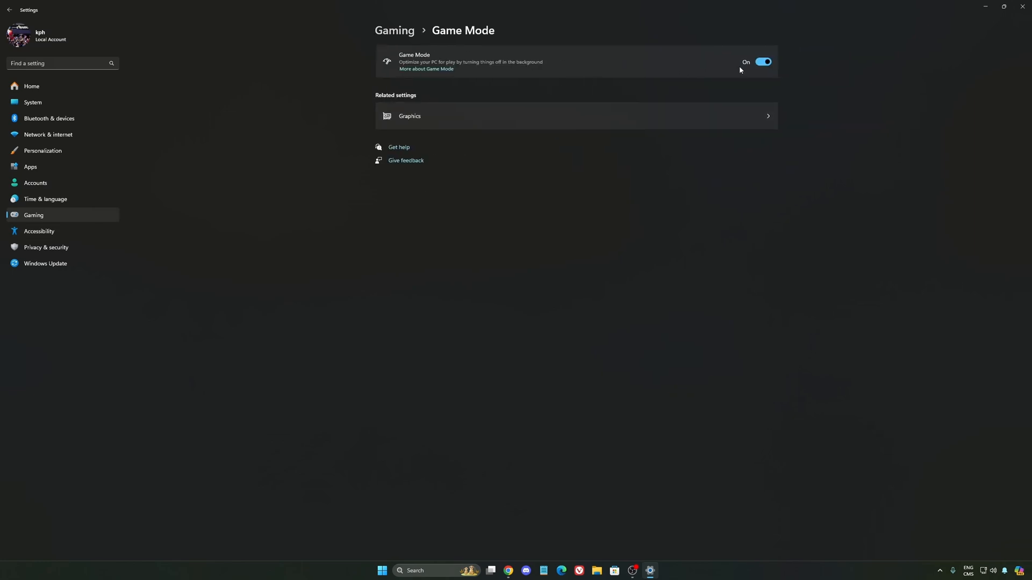
pyautogui.moveTo(448, 62)
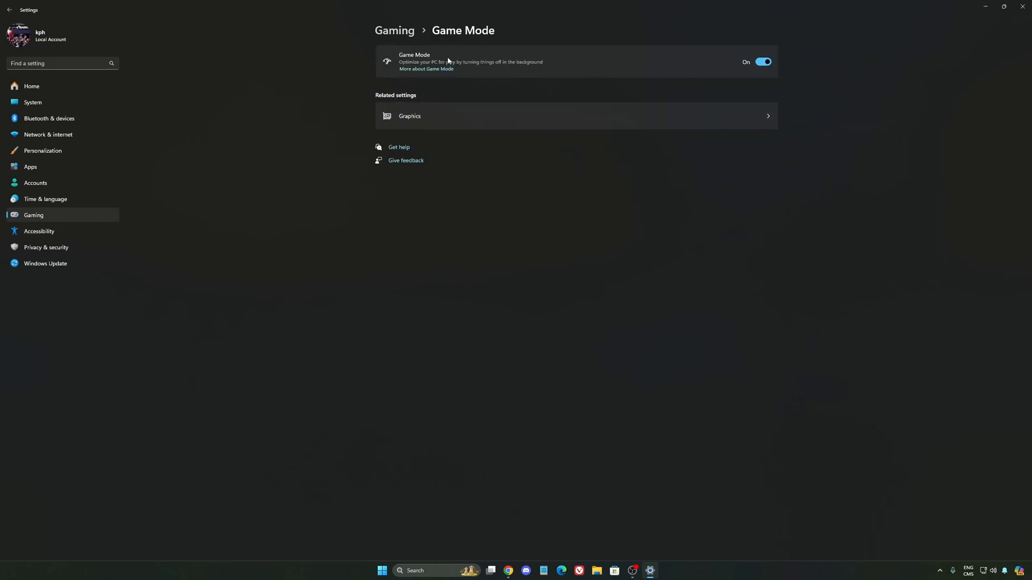
pyautogui.moveTo(615, 75)
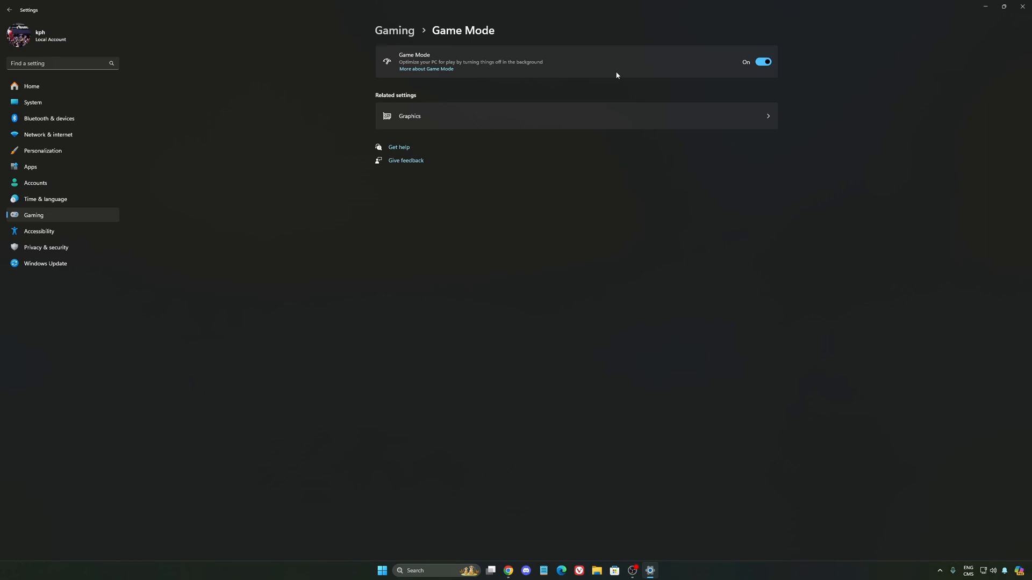
pyautogui.moveTo(527, 102)
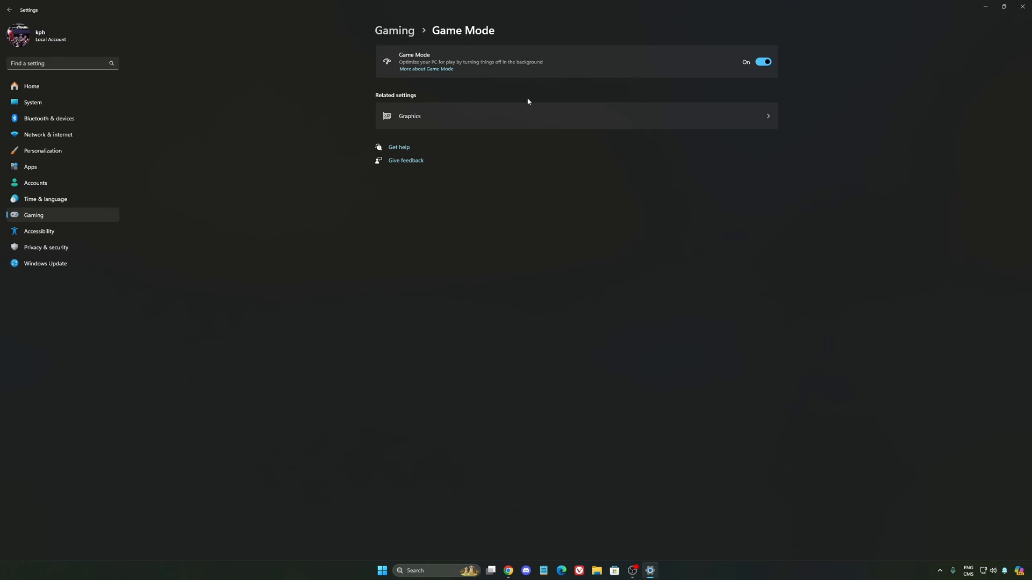
pyautogui.moveTo(615, 76)
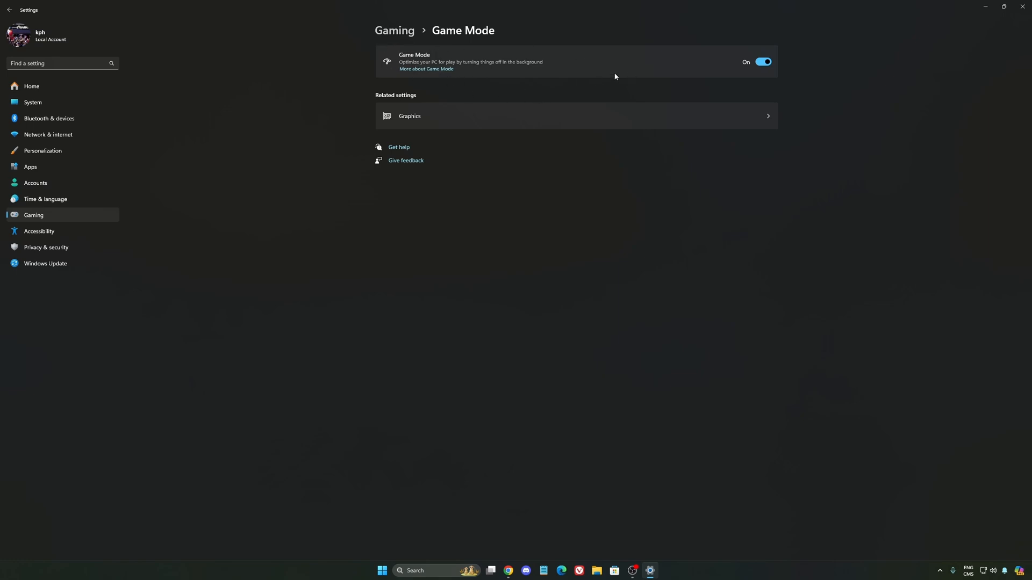
pyautogui.moveTo(531, 97)
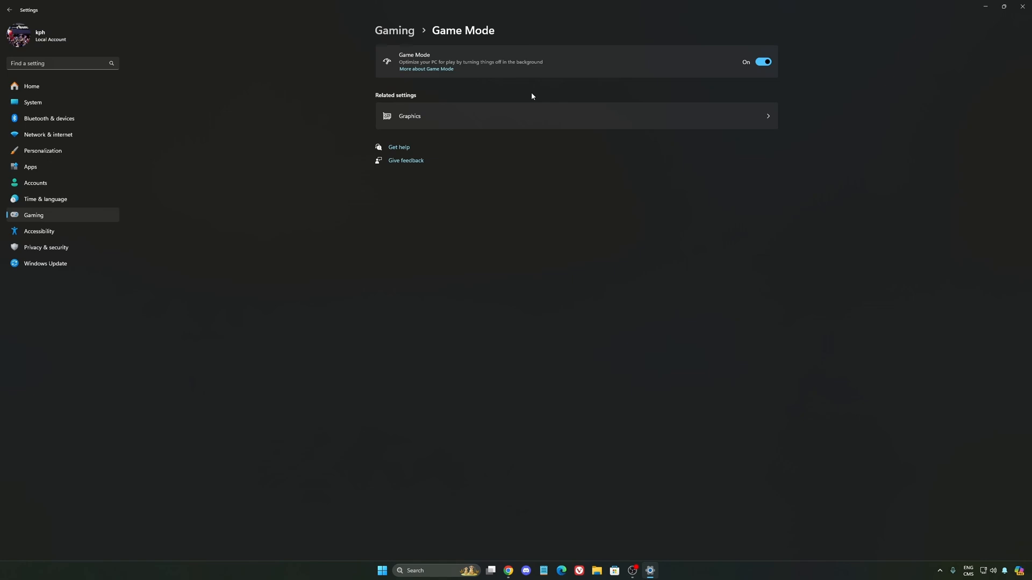
pyautogui.moveTo(522, 93)
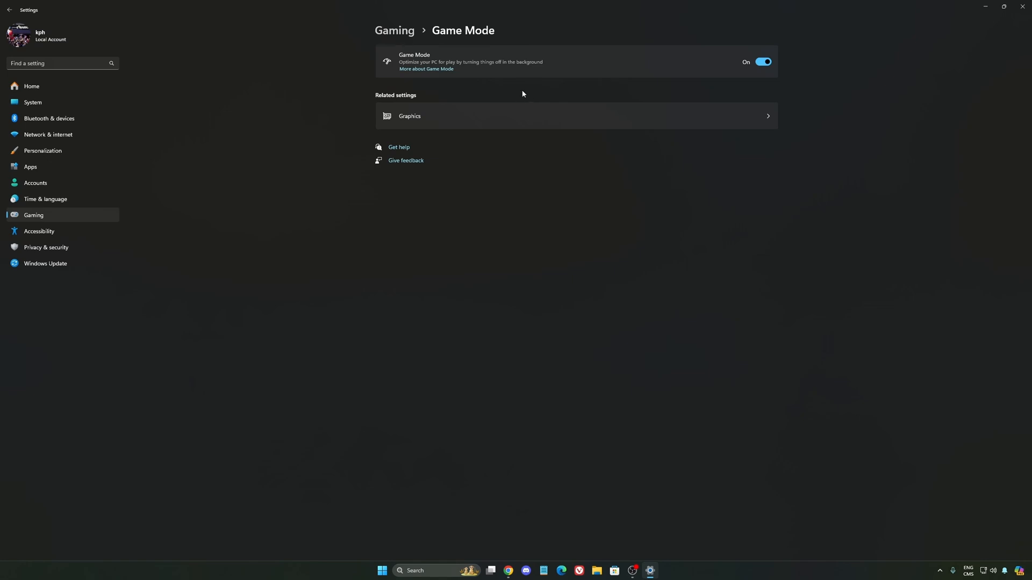
pyautogui.moveTo(47, 135)
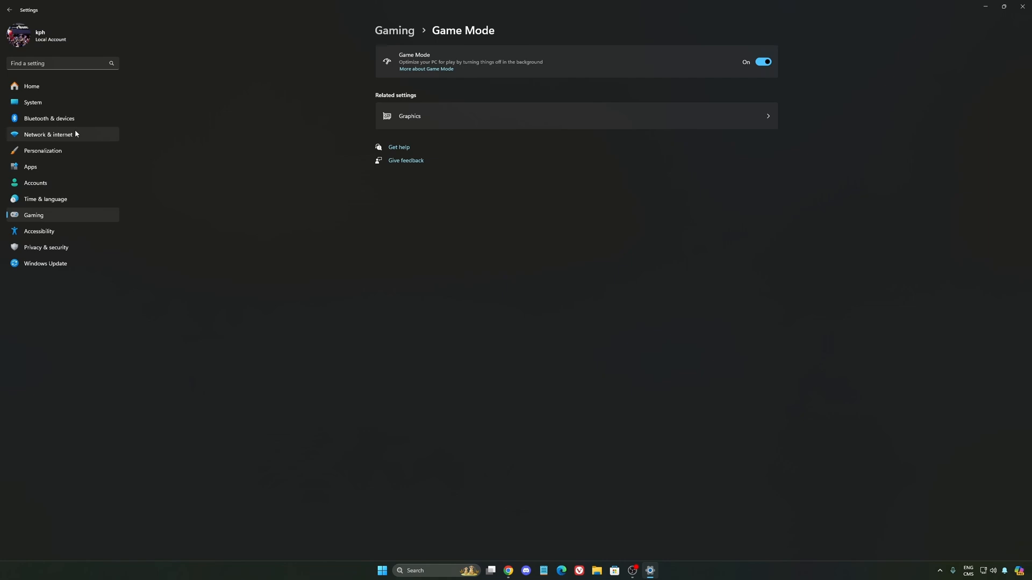
# On System > Power, review the power mode dropdown twice and keep Balanced
pyautogui.click(33, 103)
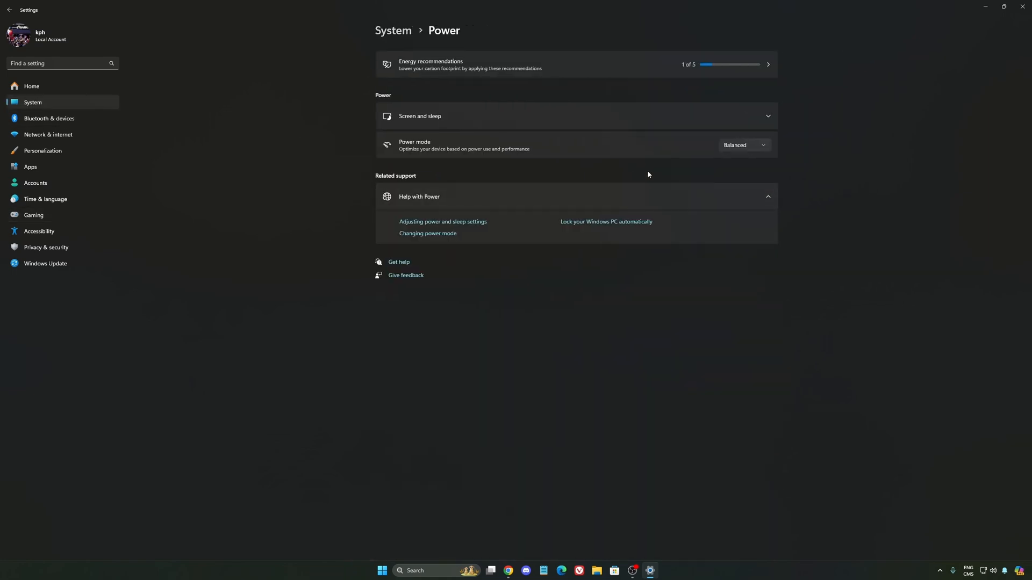
pyautogui.click(743, 145)
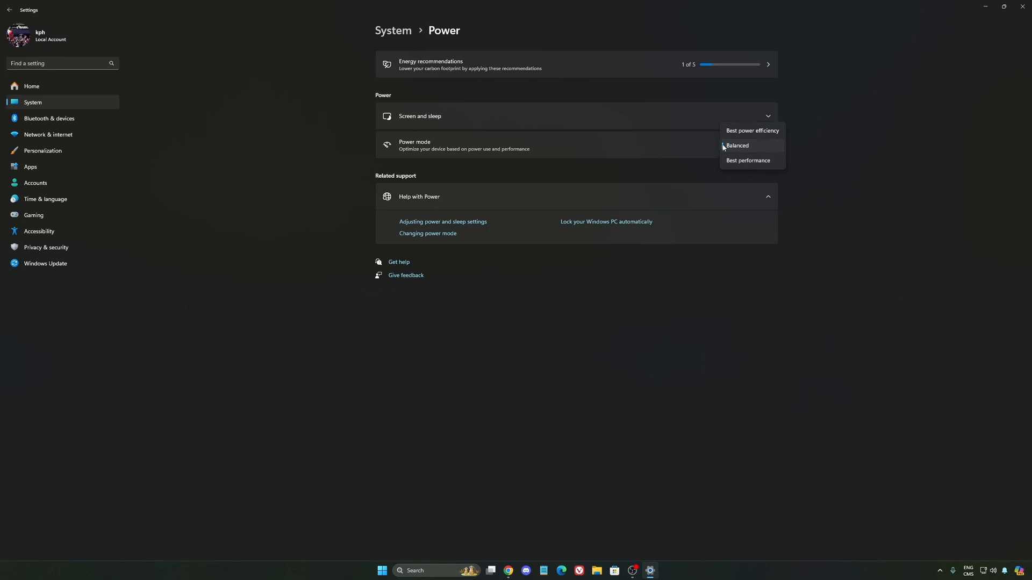
pyautogui.click(737, 146)
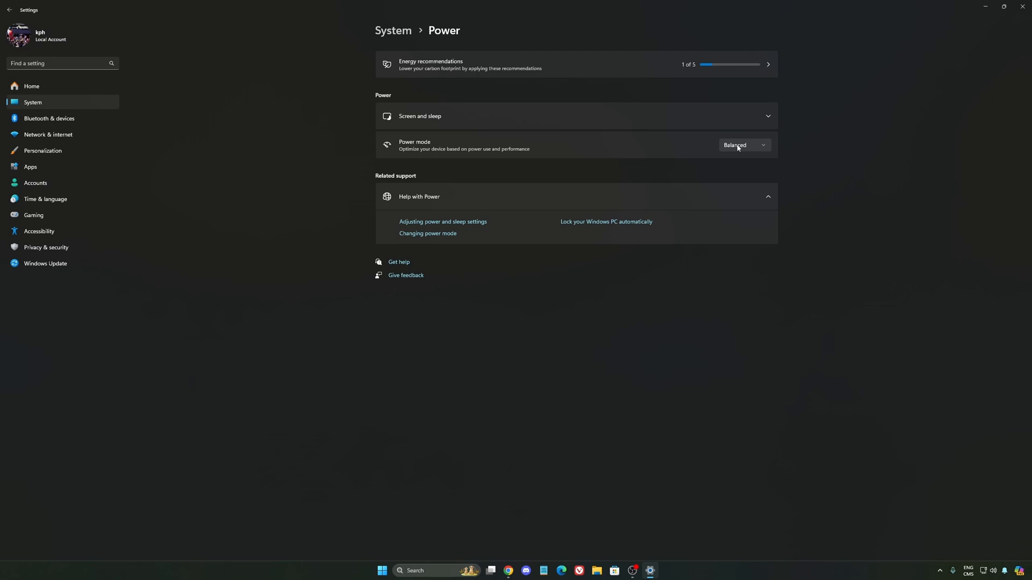
pyautogui.moveTo(575, 156)
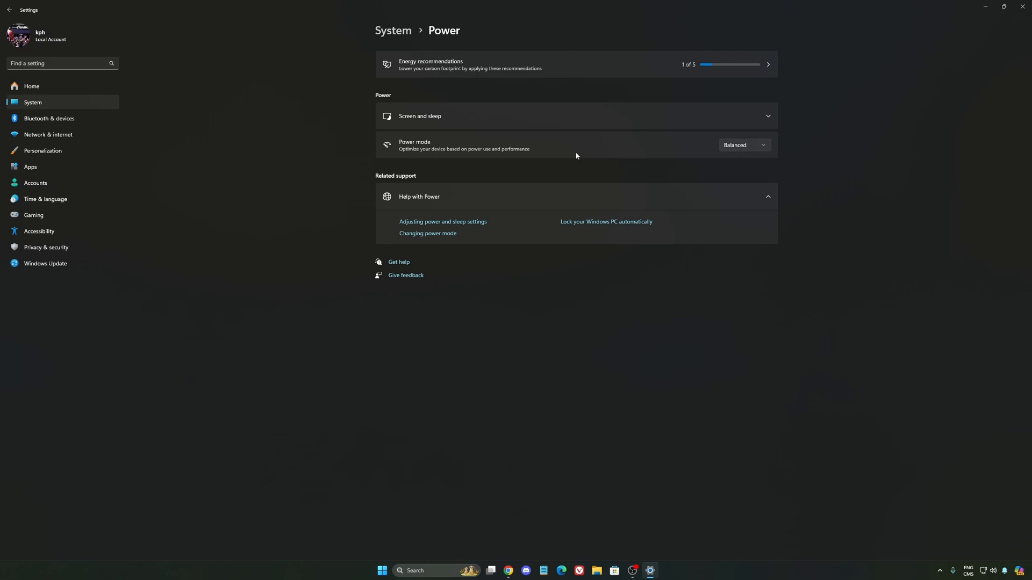
pyautogui.click(743, 144)
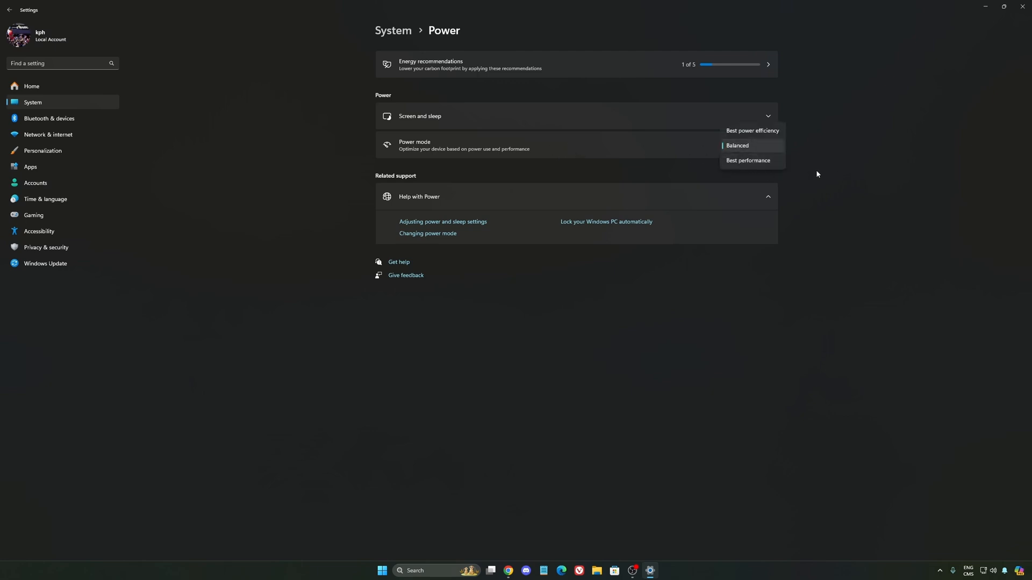
pyautogui.click(736, 146)
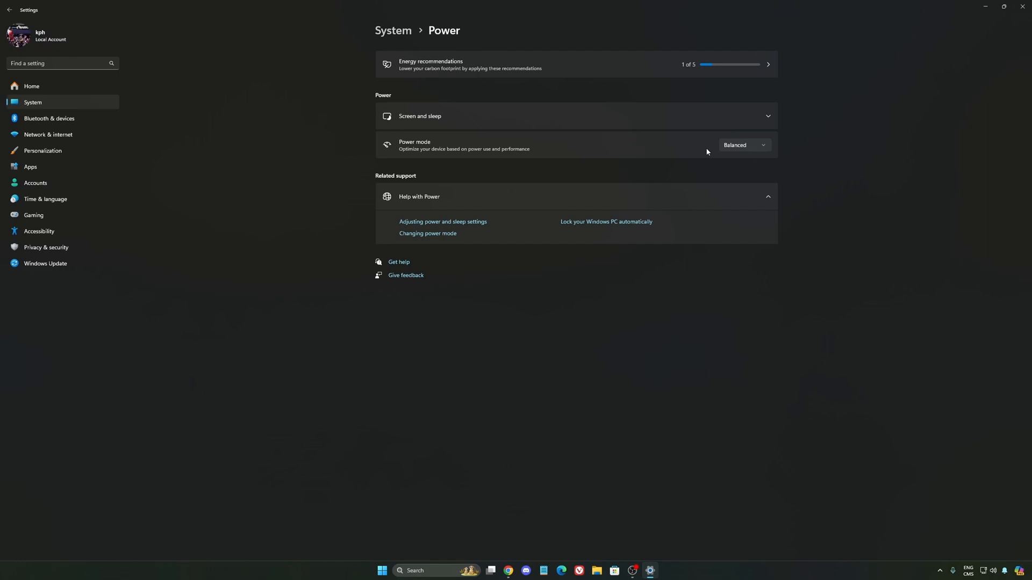
pyautogui.moveTo(826, 186)
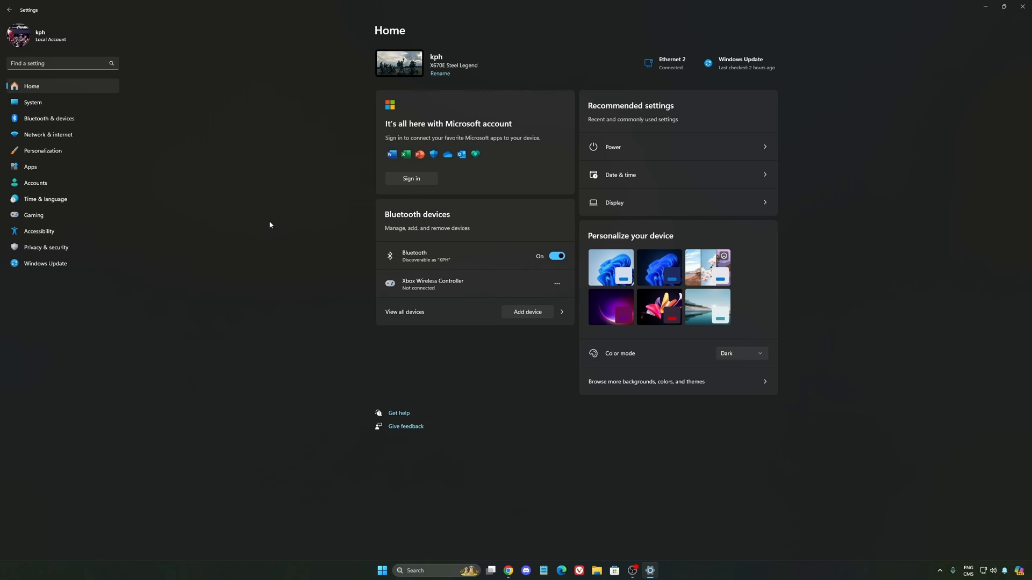
pyautogui.click(45, 265)
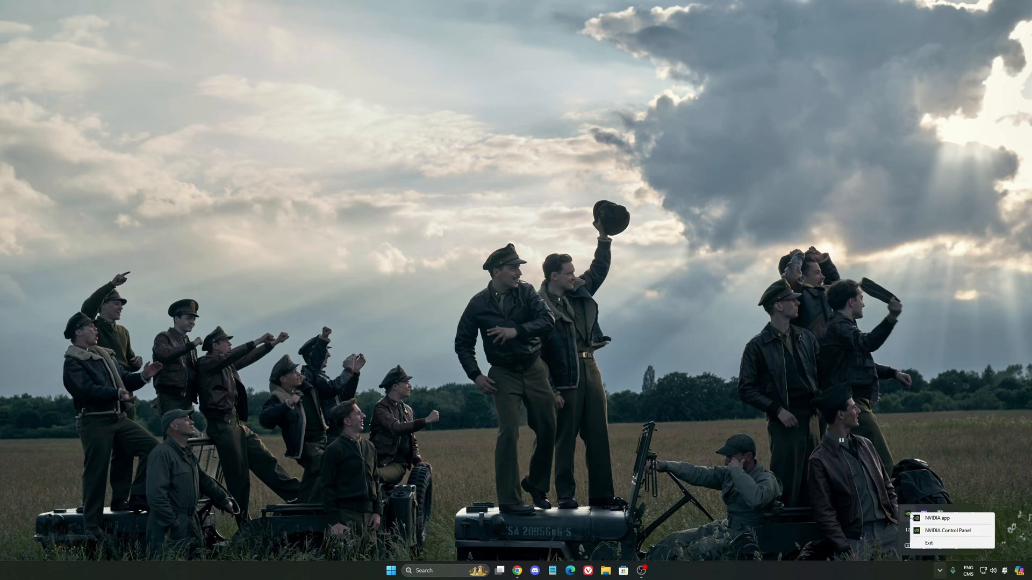
# Launch NVIDIA App, go to Settings > Features, and switch the NVIDIA Overlay off
pyautogui.click(937, 519)
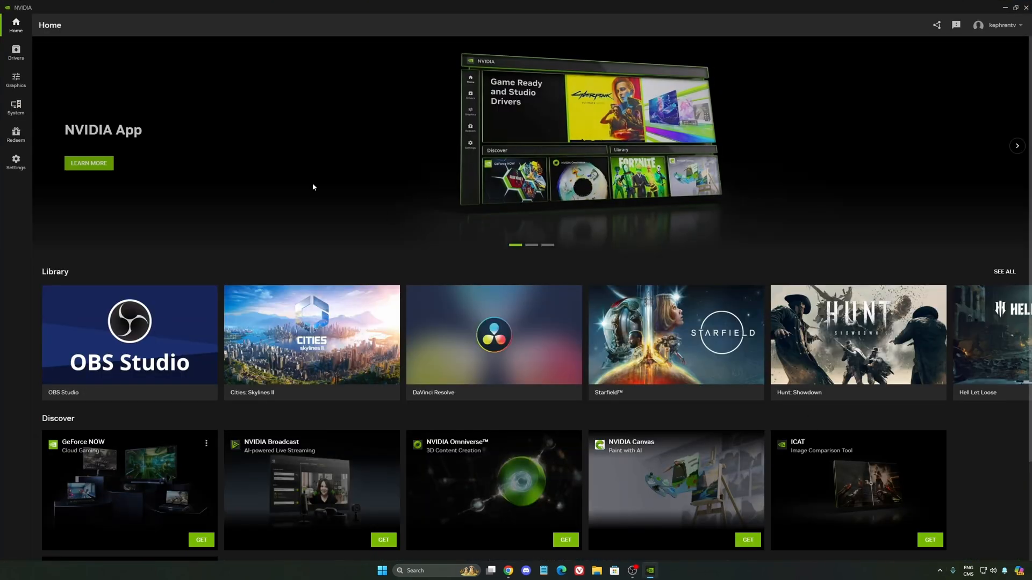
pyautogui.click(15, 80)
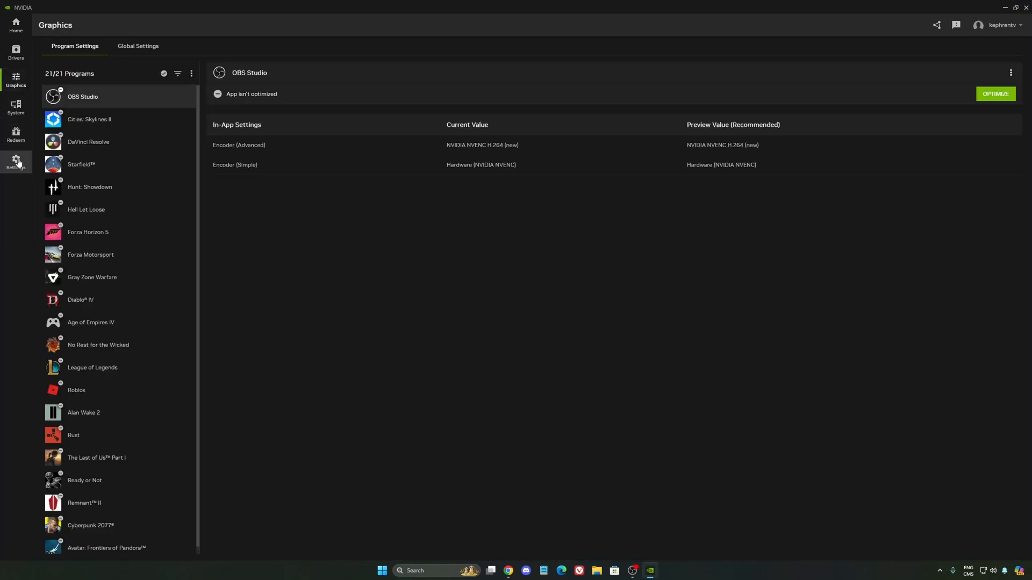
pyautogui.click(15, 163)
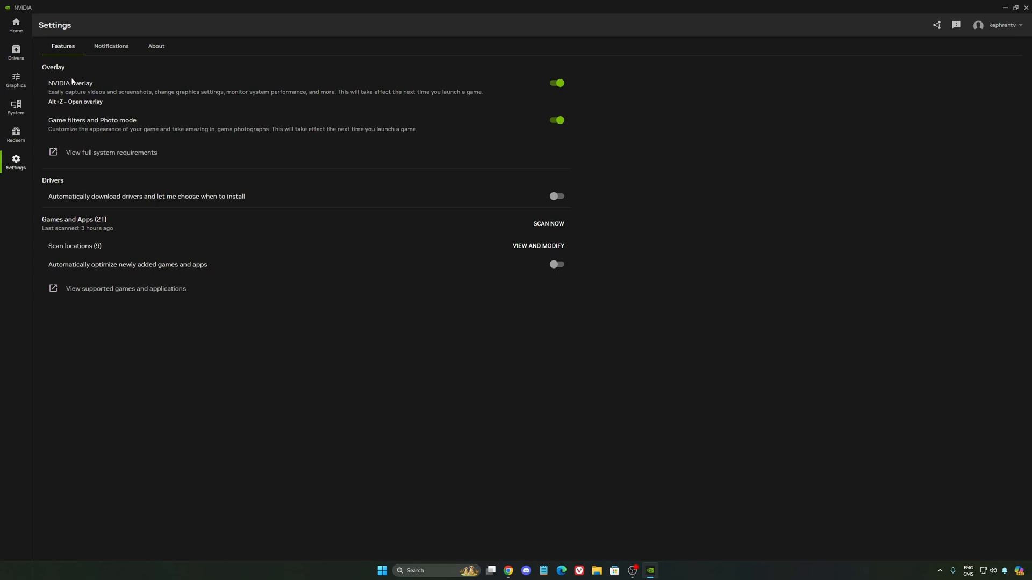
pyautogui.click(557, 83)
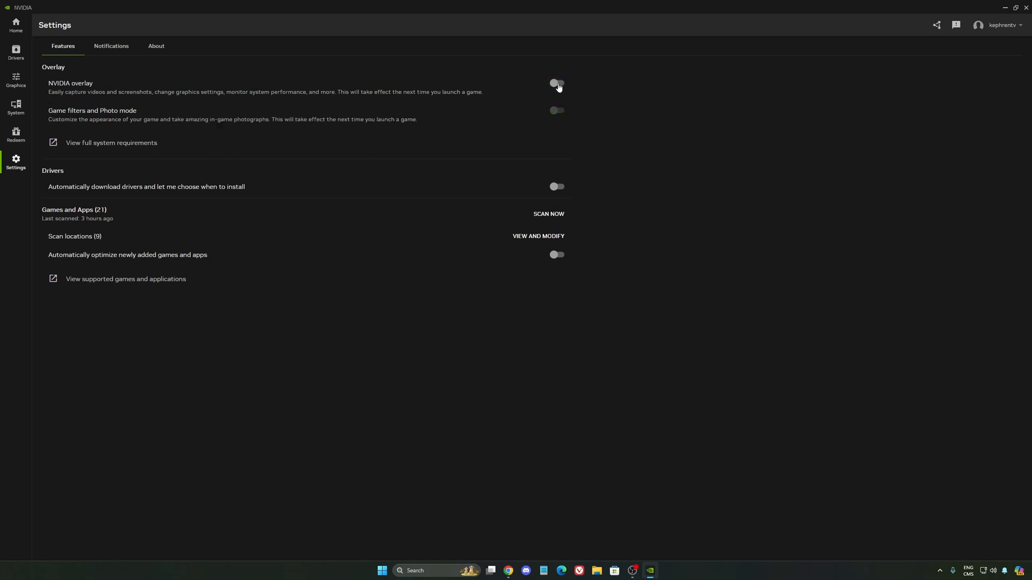
pyautogui.moveTo(560, 85)
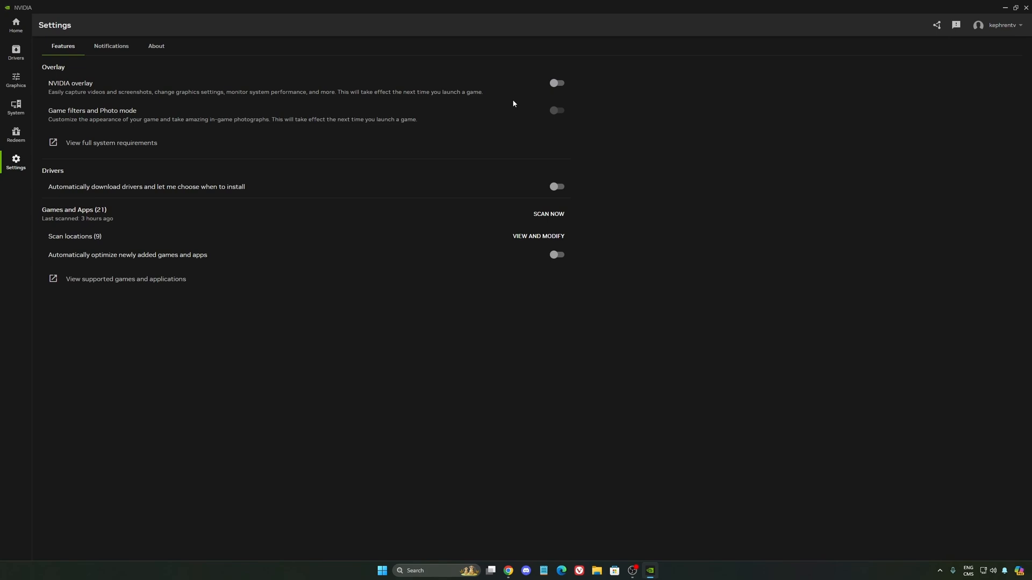
pyautogui.moveTo(950, 40)
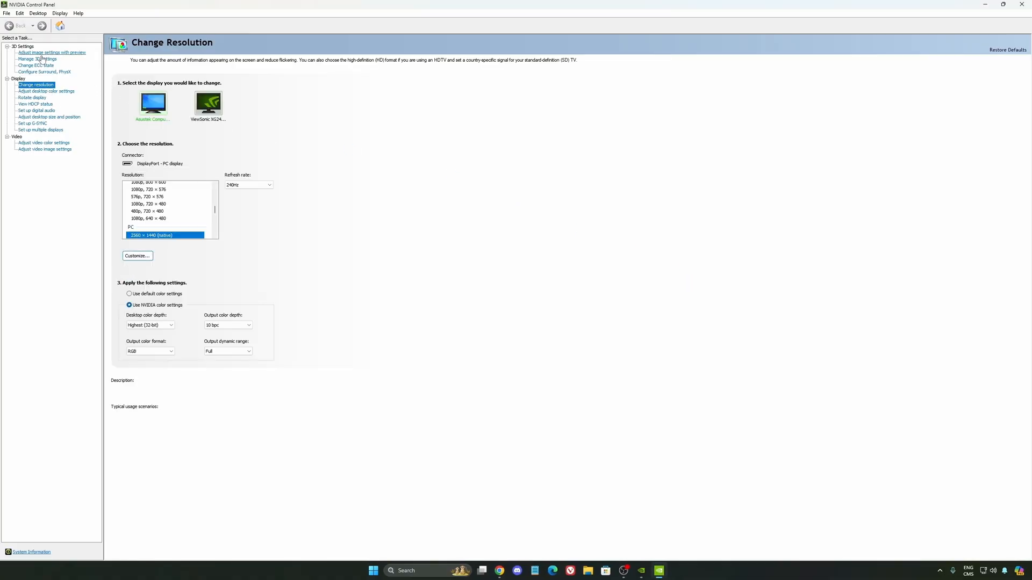
# In Manage 3D settings, set the global Shader Cache Size to 100 GB
pyautogui.click(37, 58)
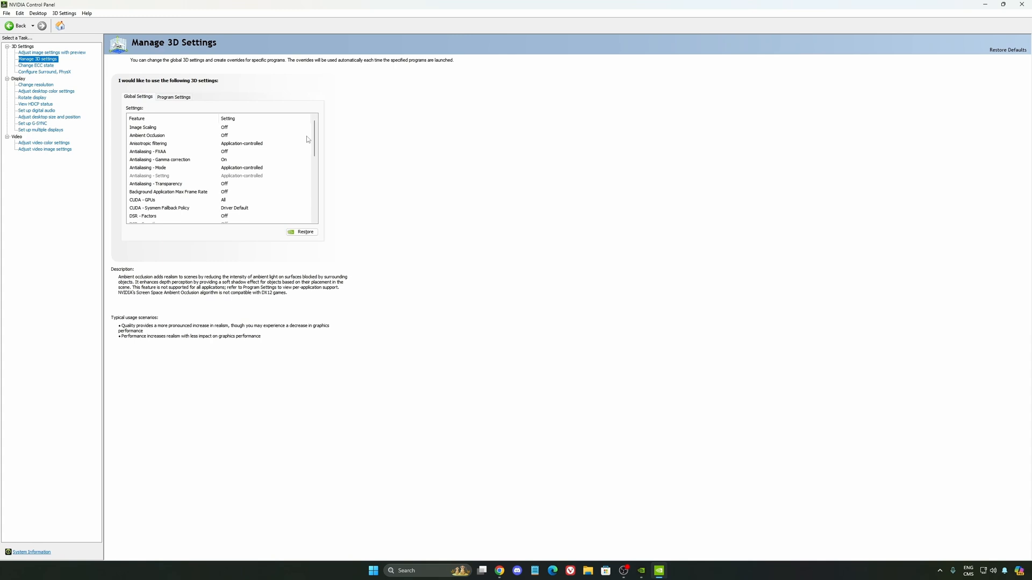
pyautogui.scroll(-3)
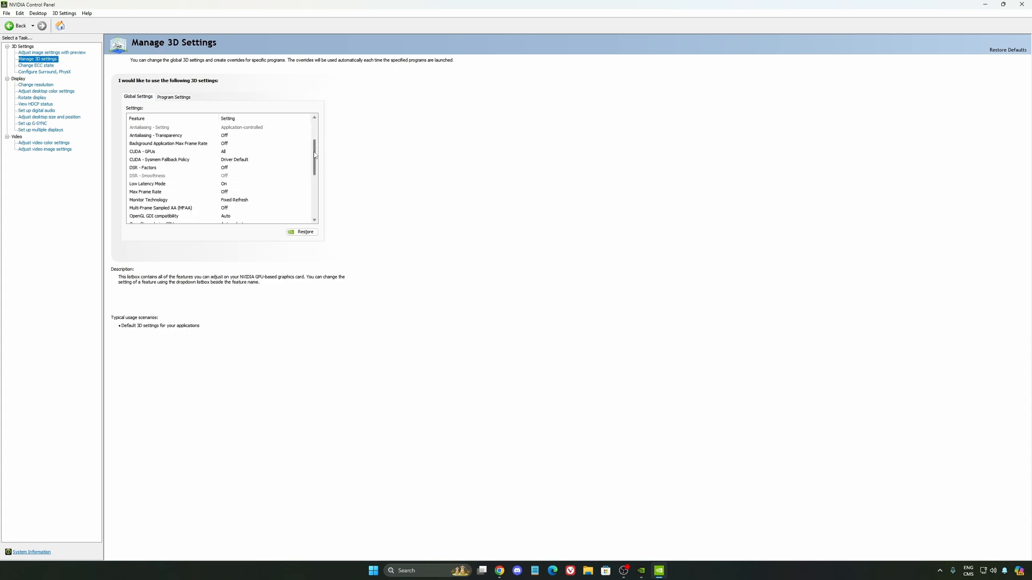
pyautogui.click(147, 184)
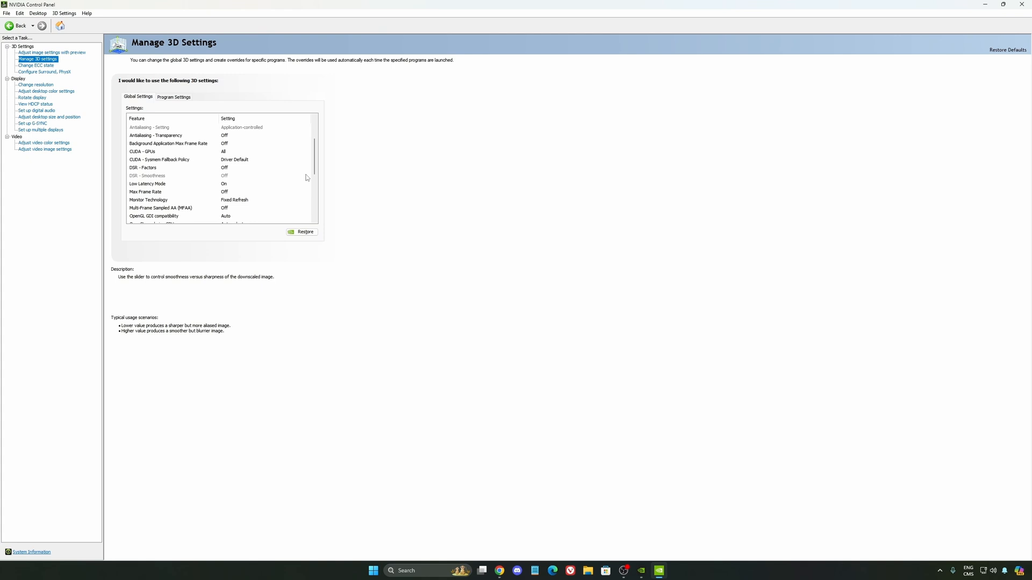
pyautogui.scroll(-3)
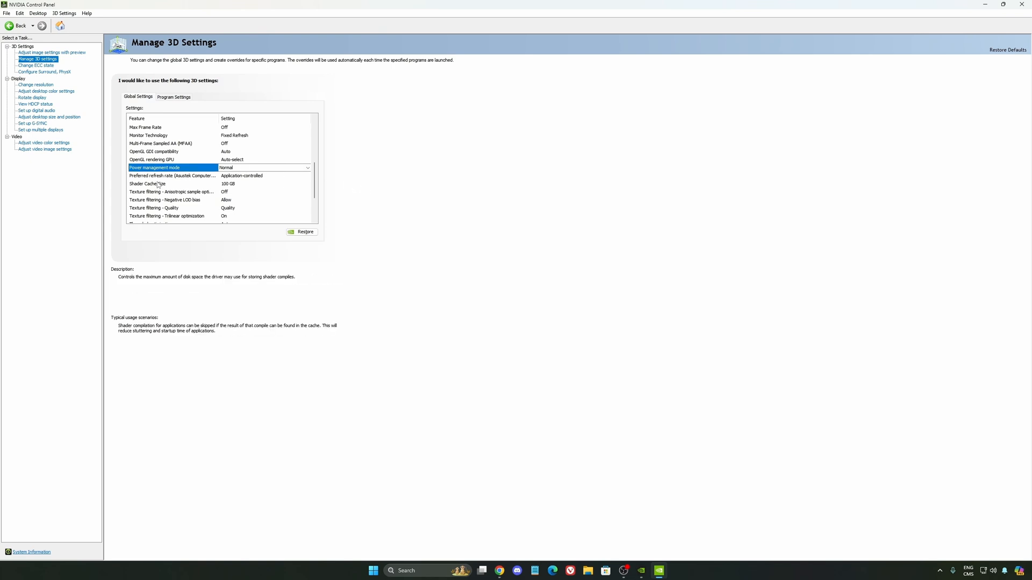
pyautogui.click(263, 184)
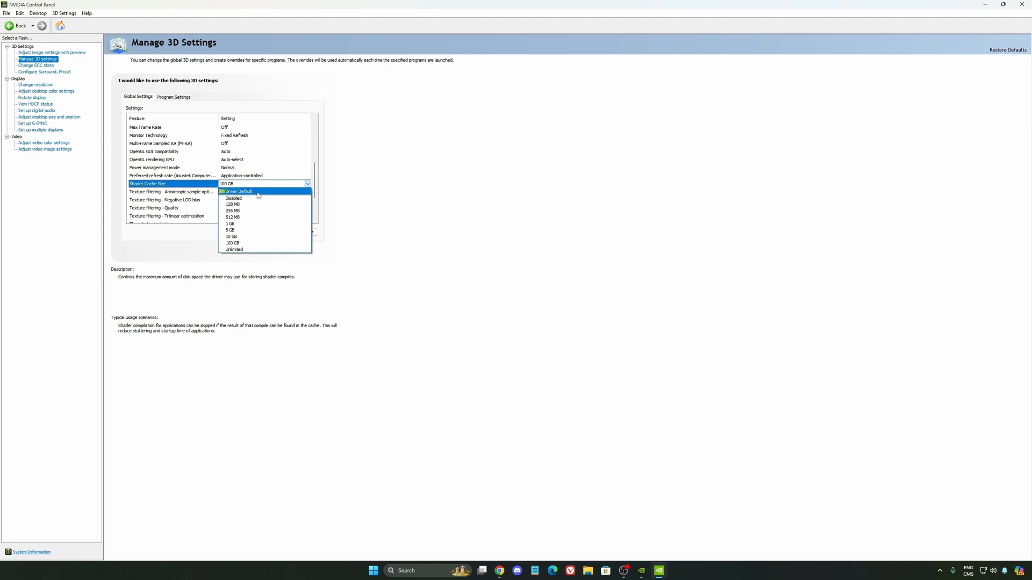
pyautogui.moveTo(246, 237)
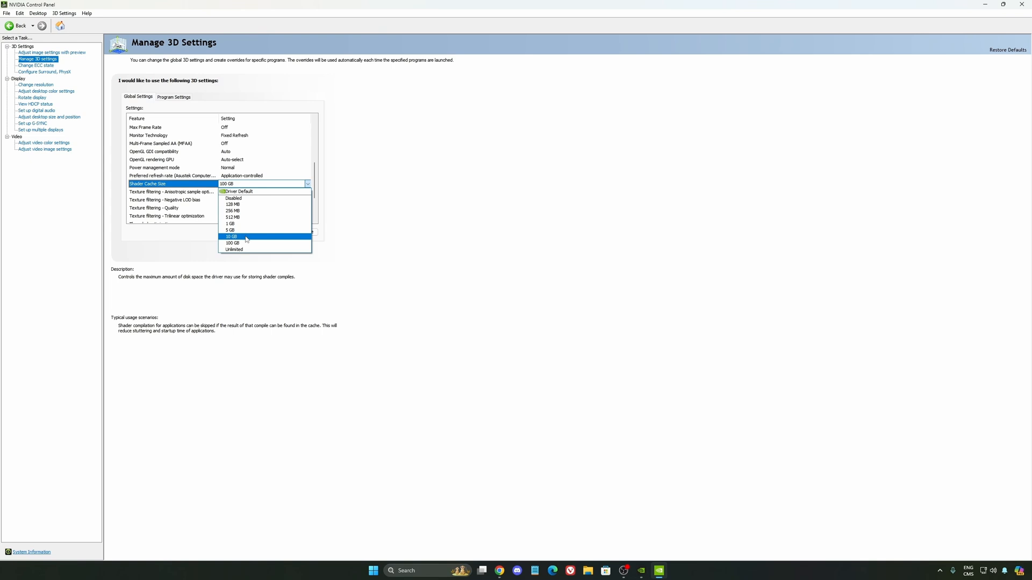
pyautogui.moveTo(239, 243)
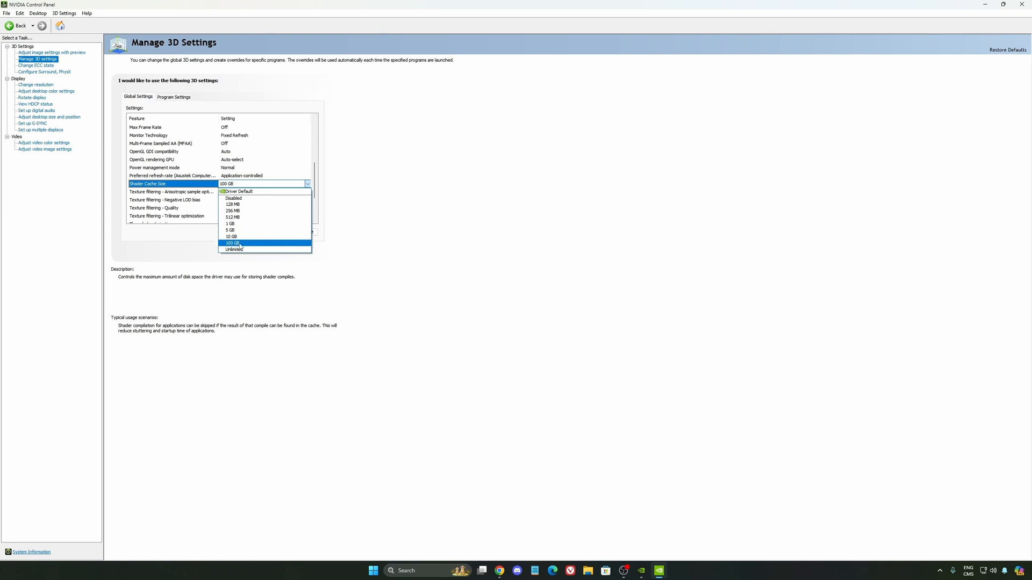
pyautogui.moveTo(232, 217)
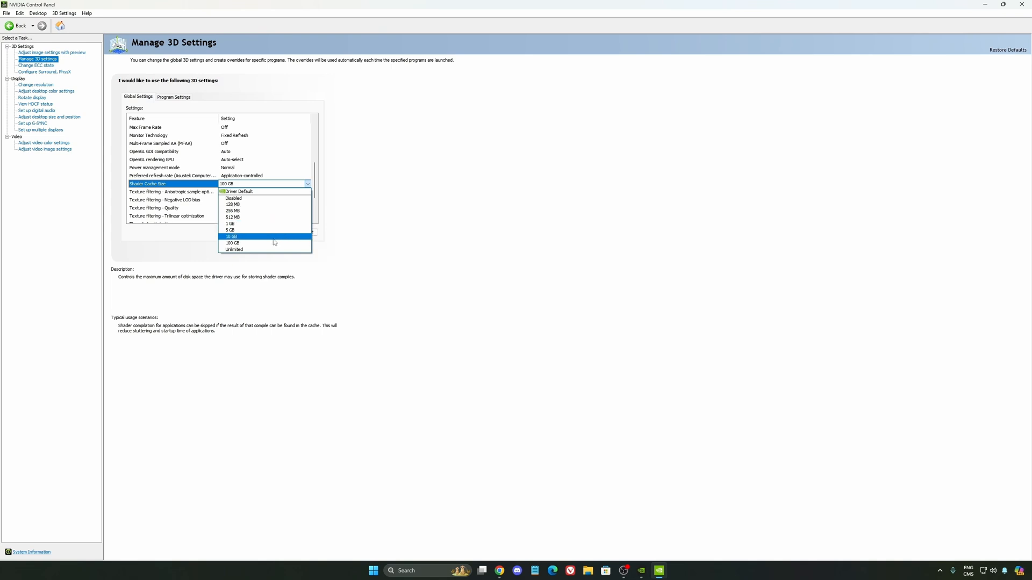
pyautogui.moveTo(279, 243)
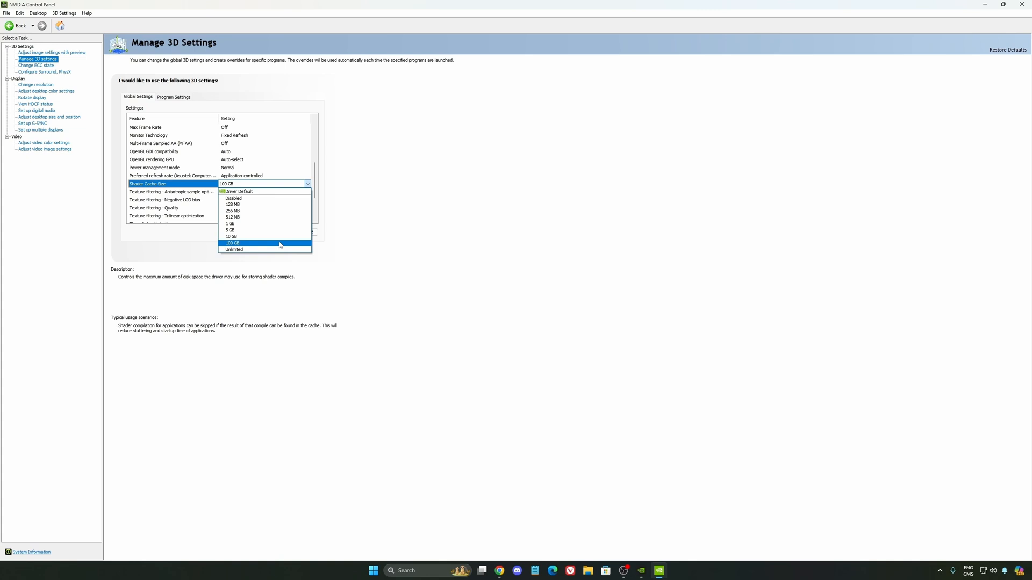
pyautogui.click(234, 243)
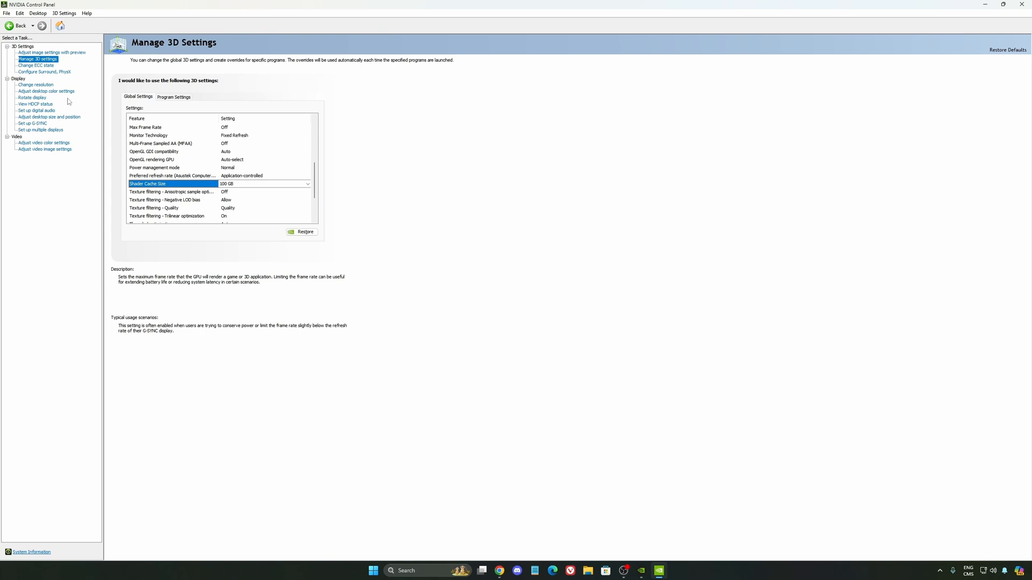
# On Change resolution, keep 2560×1440 at a 240Hz refresh rate
pyautogui.click(34, 85)
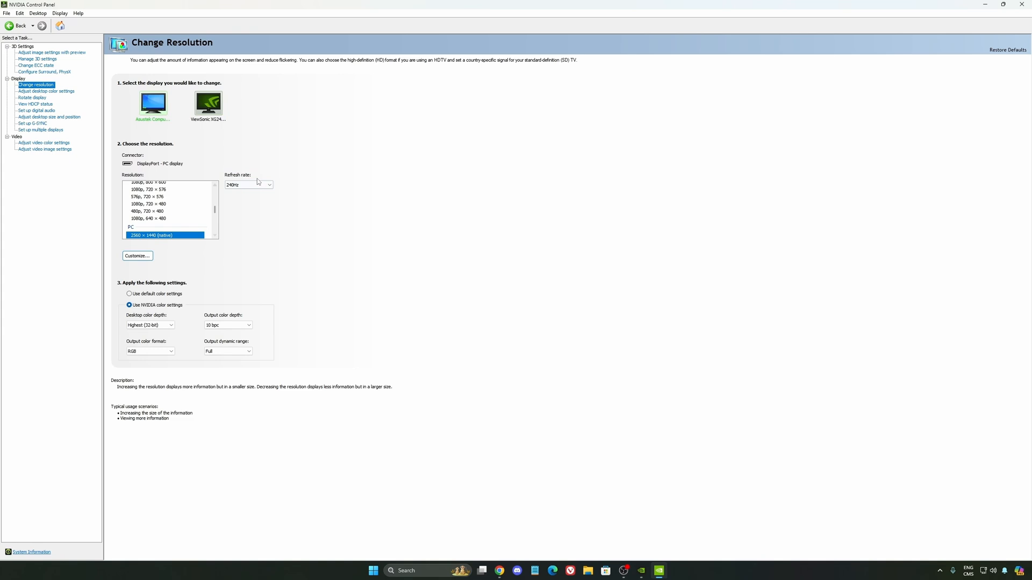
pyautogui.click(266, 185)
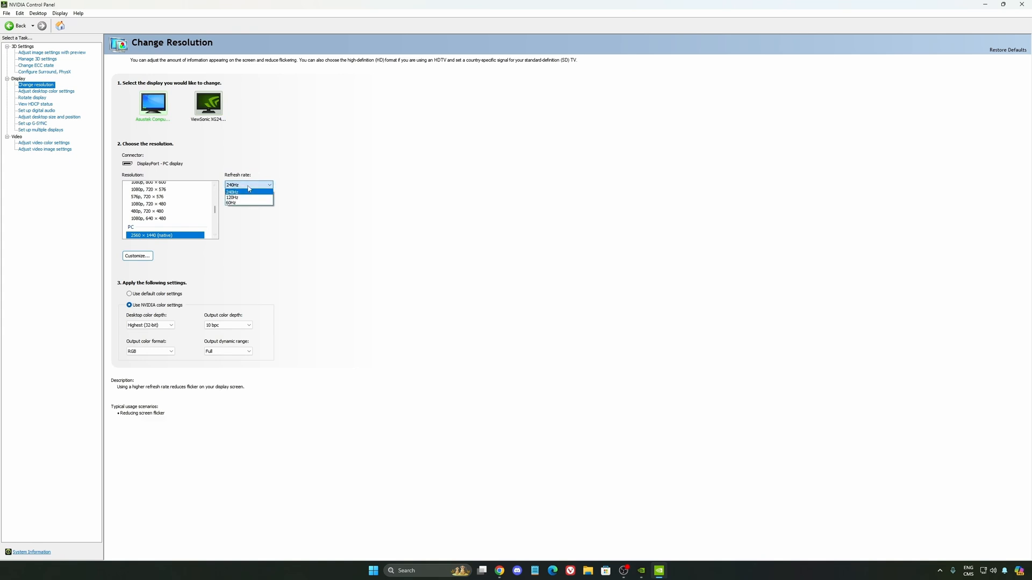
pyautogui.click(232, 191)
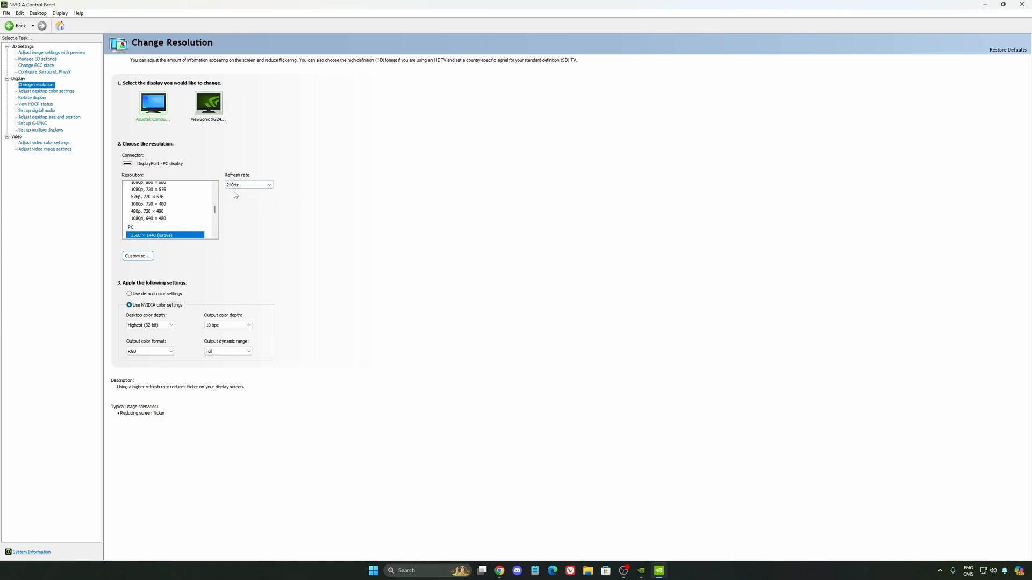
pyautogui.click(249, 185)
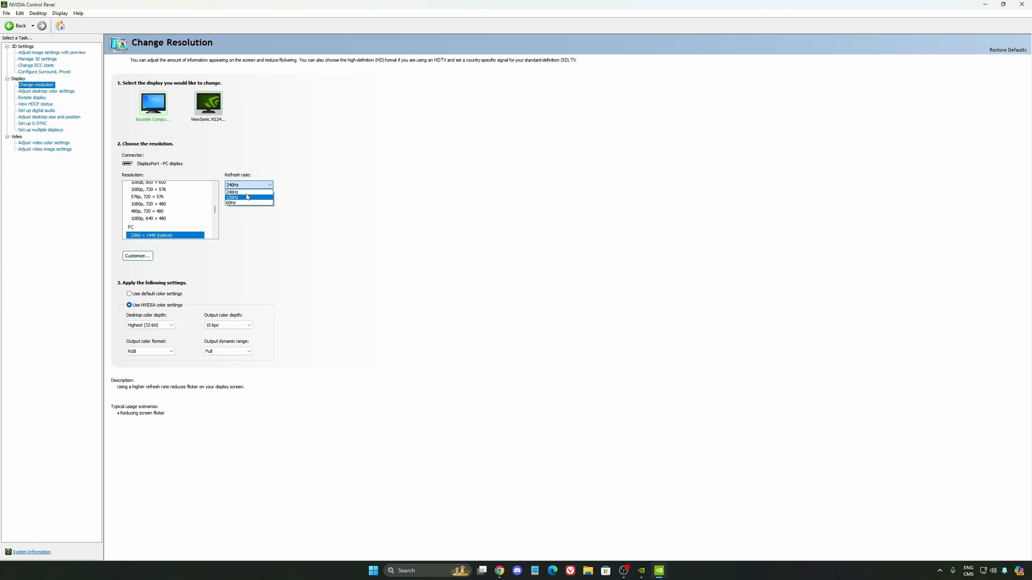
pyautogui.click(248, 185)
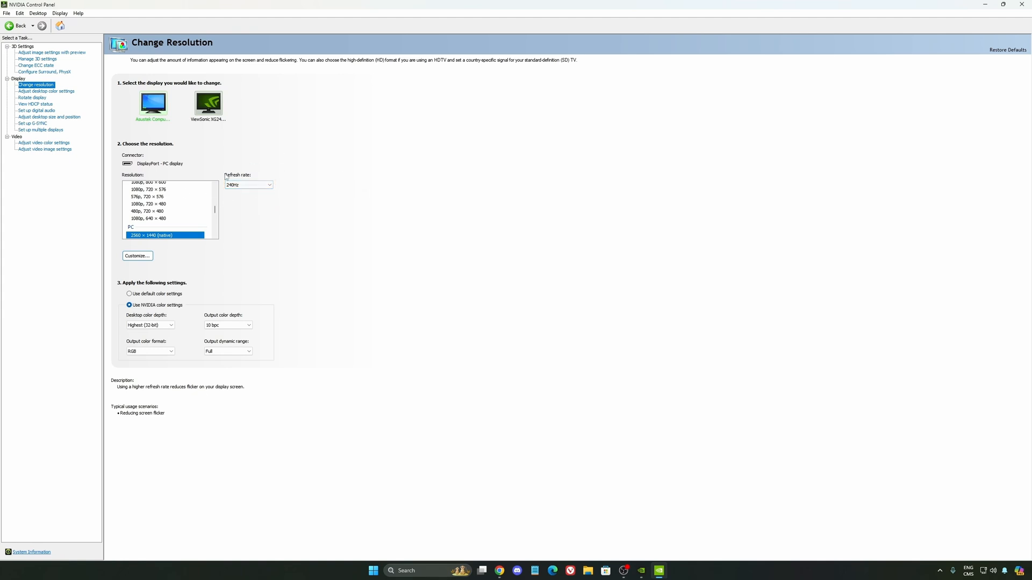
pyautogui.moveTo(275, 191)
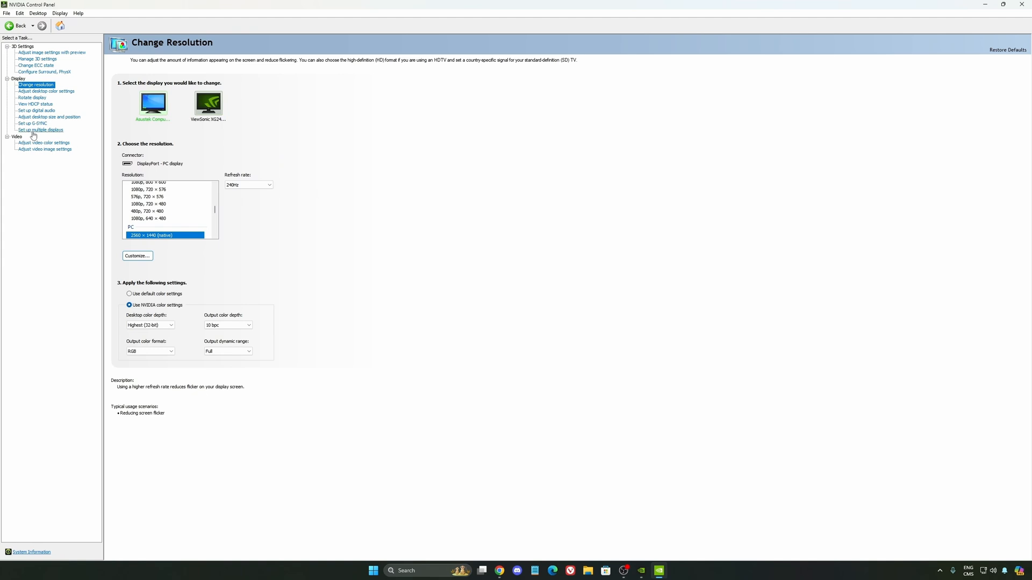
# Open Set up G-SYNC and leave Enable G-SYNC, G-SYNC Compatible unchecked
pyautogui.click(31, 124)
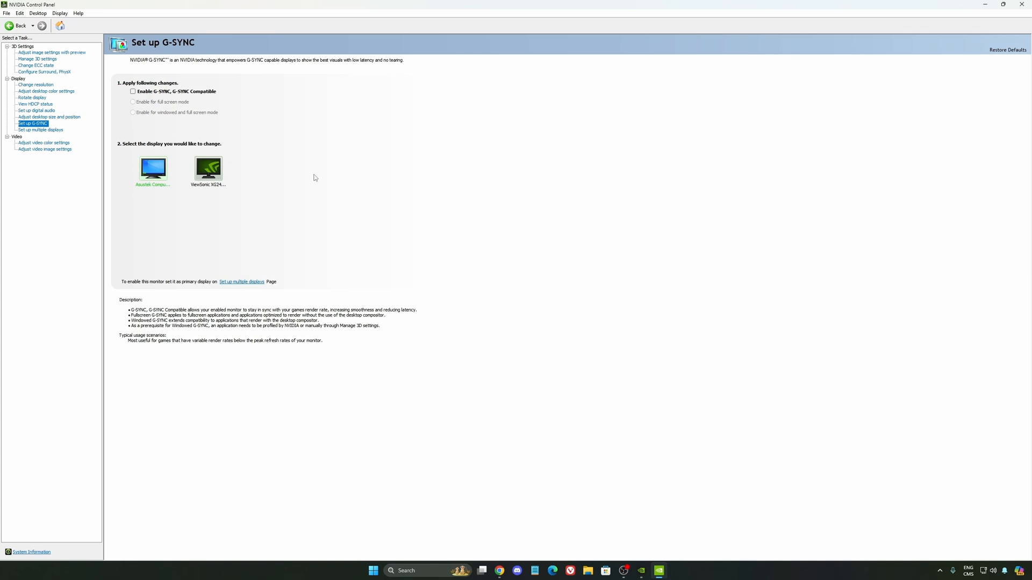
pyautogui.moveTo(230, 194)
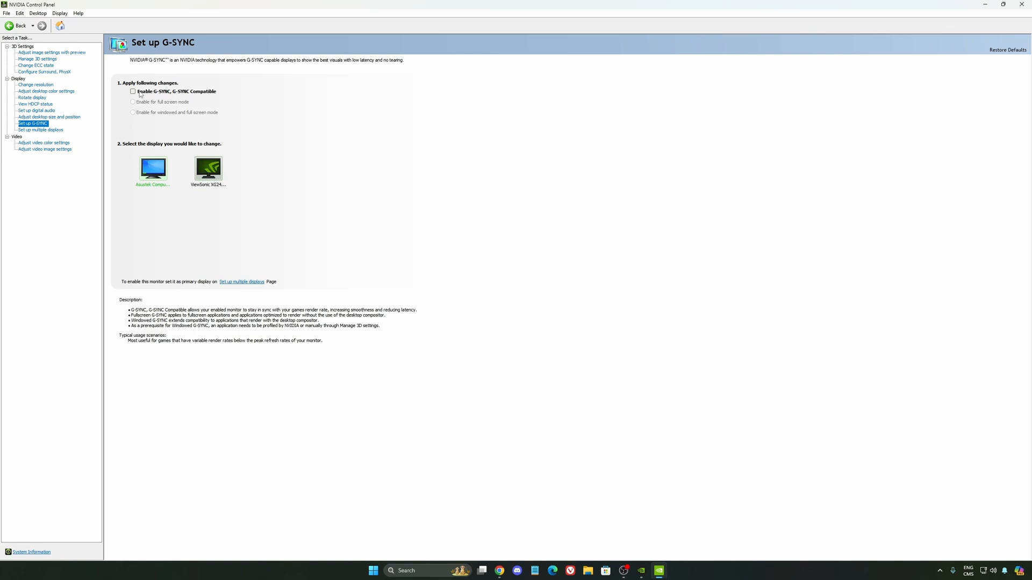
pyautogui.moveTo(210, 155)
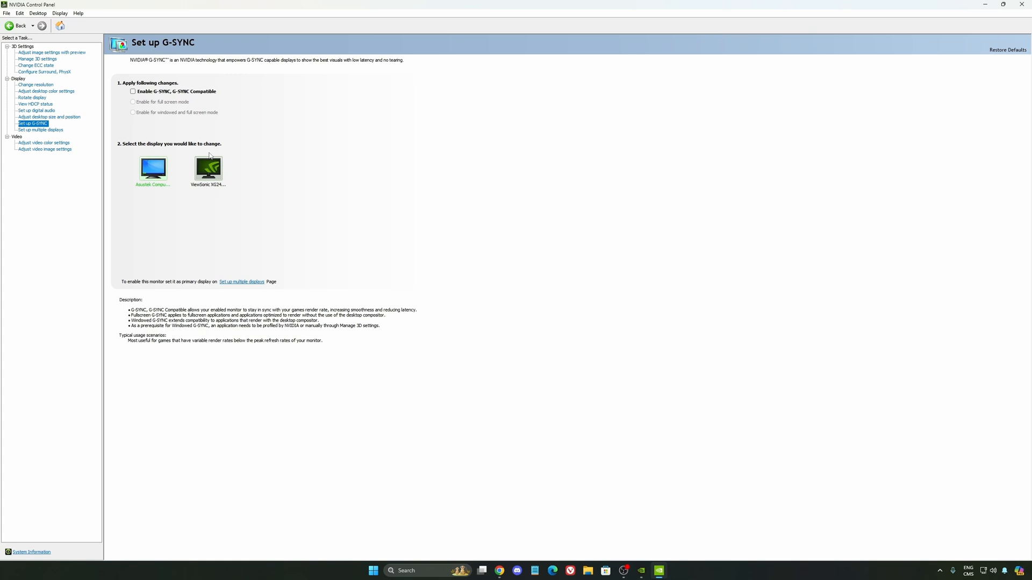
pyautogui.moveTo(332, 268)
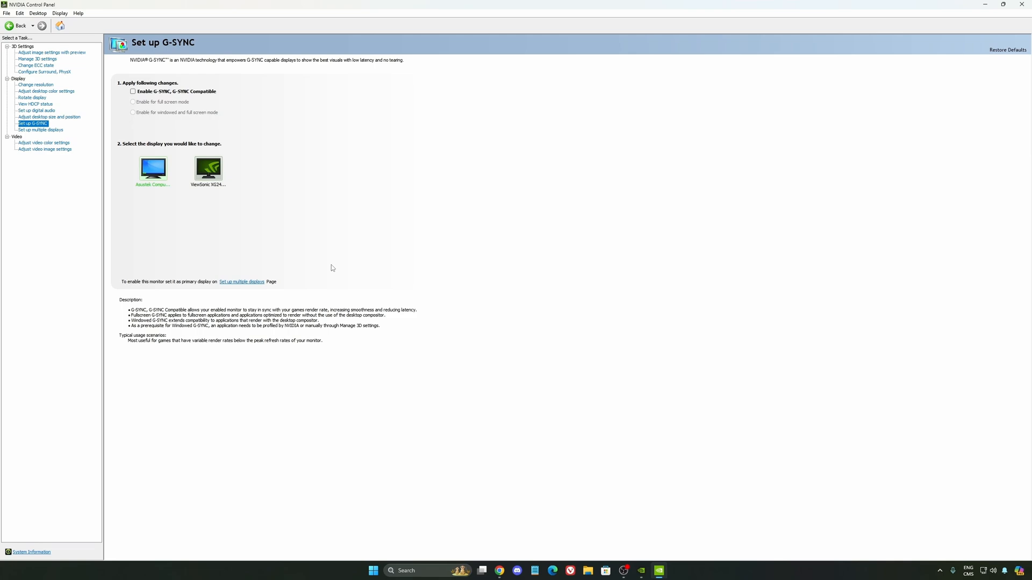
pyautogui.moveTo(313, 247)
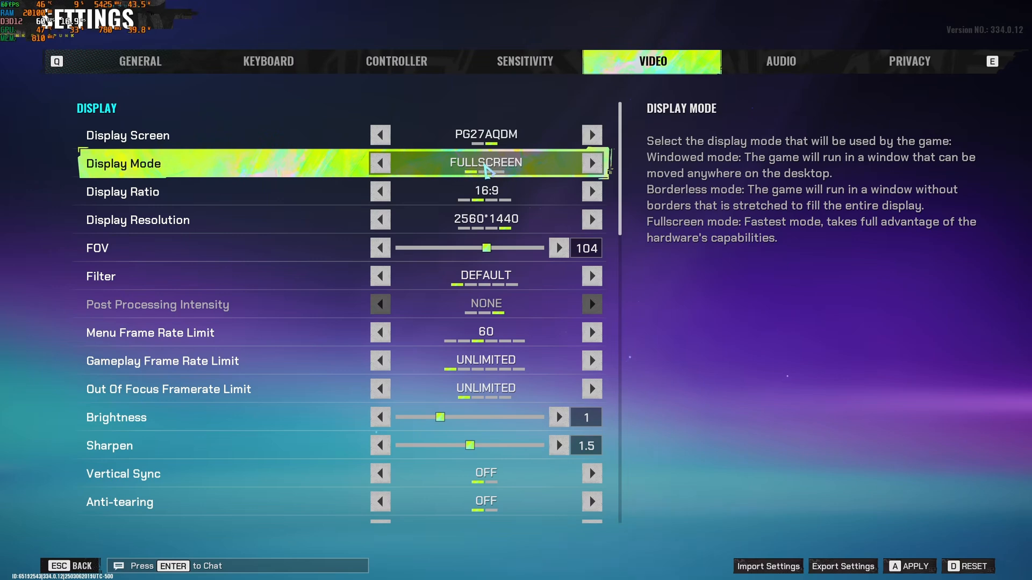
# Keep fullscreen display mode and cycle the Filter row from Soft back to Default
pyautogui.click(122, 191)
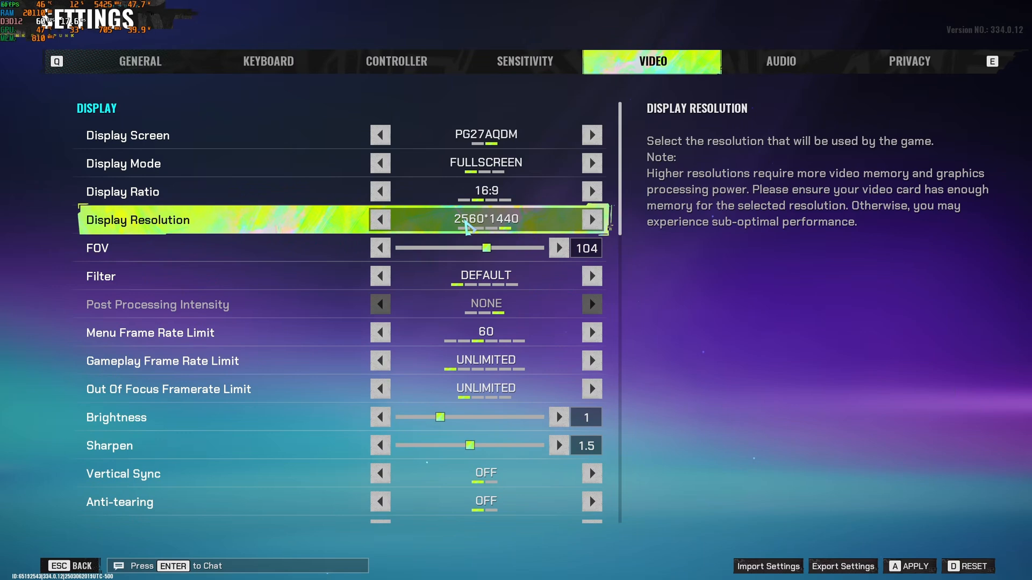
pyautogui.moveTo(413, 229)
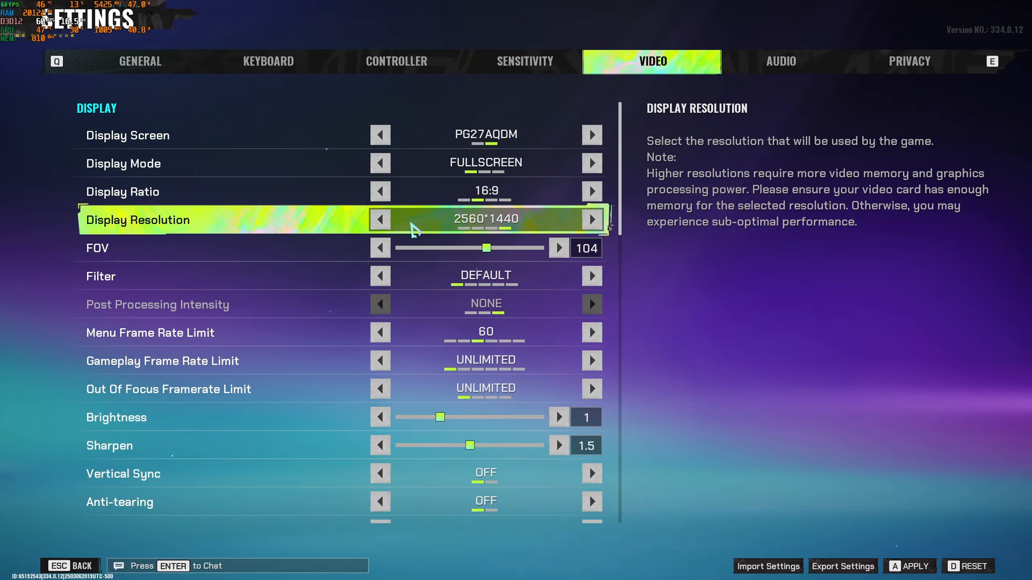
pyautogui.scroll(-3)
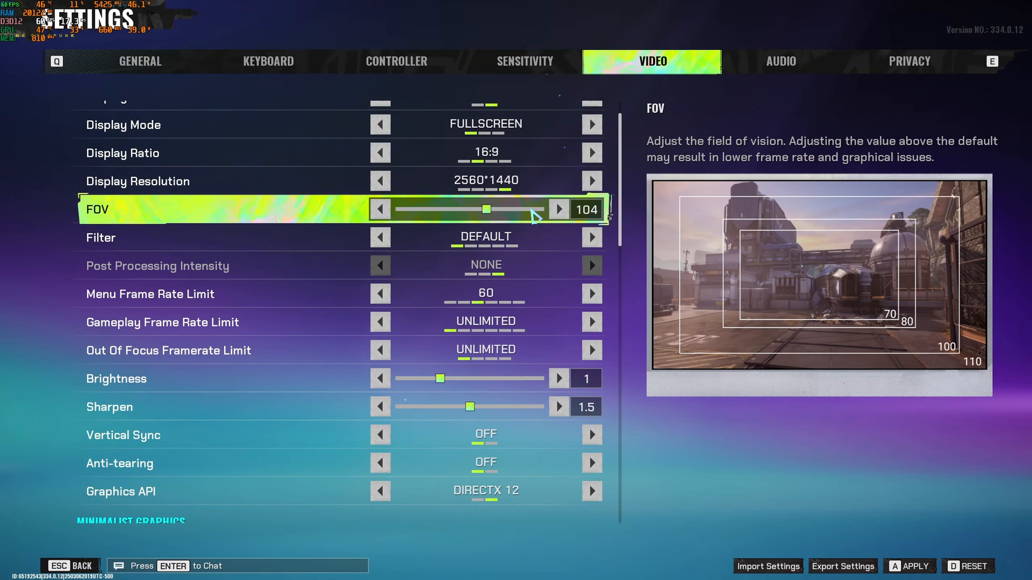
pyautogui.moveTo(527, 214)
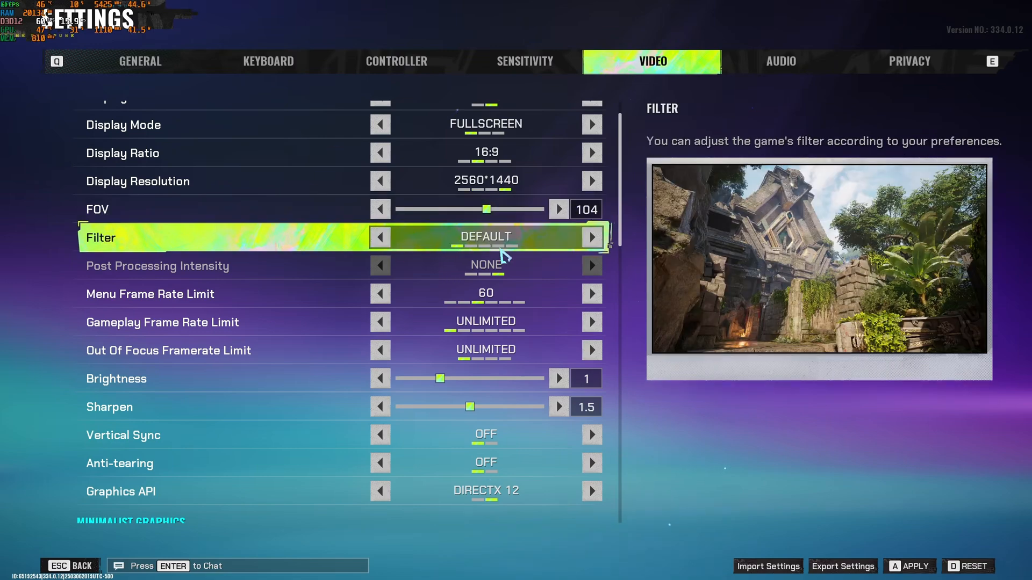
pyautogui.click(591, 237)
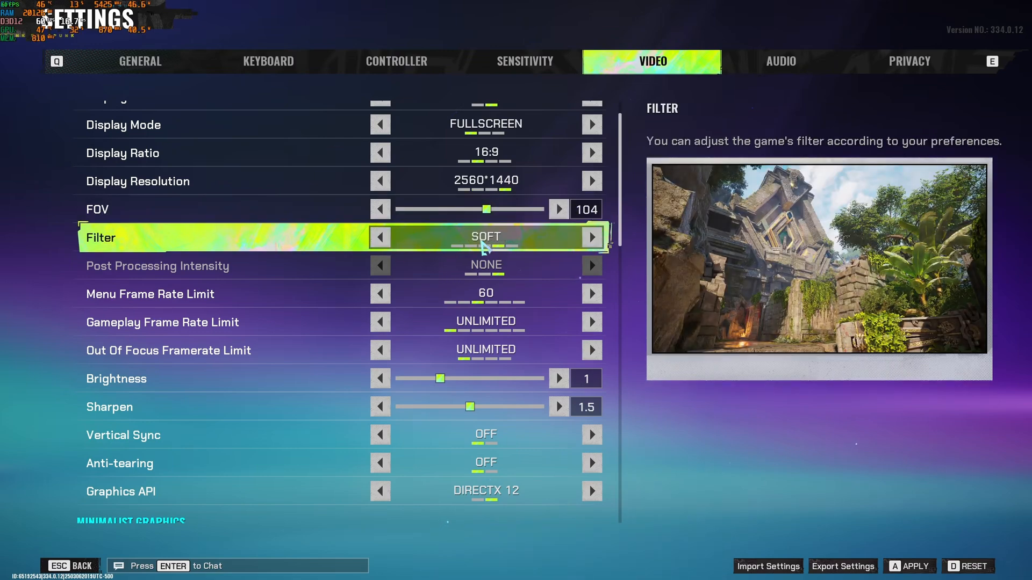
pyautogui.click(591, 237)
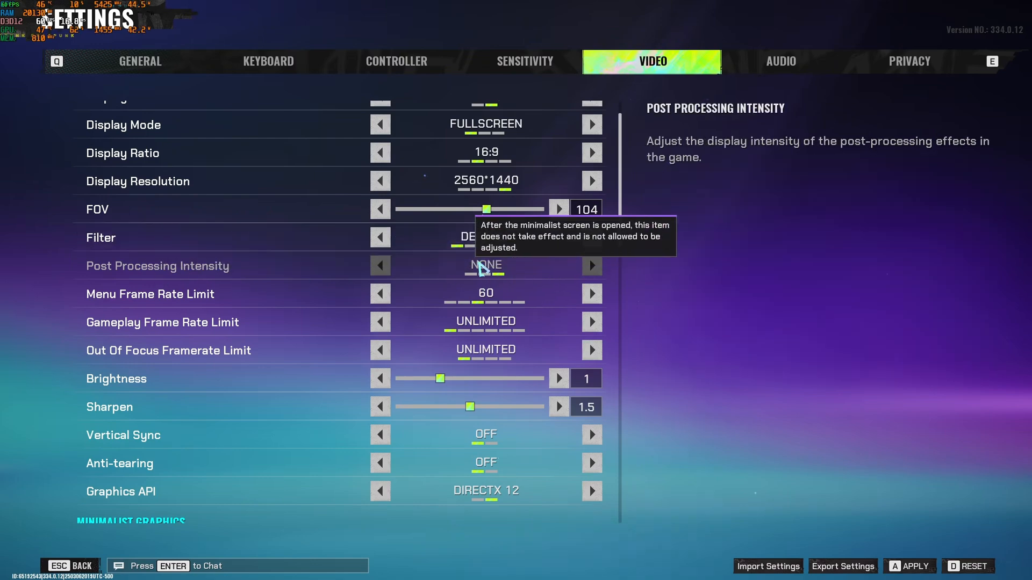
pyautogui.scroll(-3)
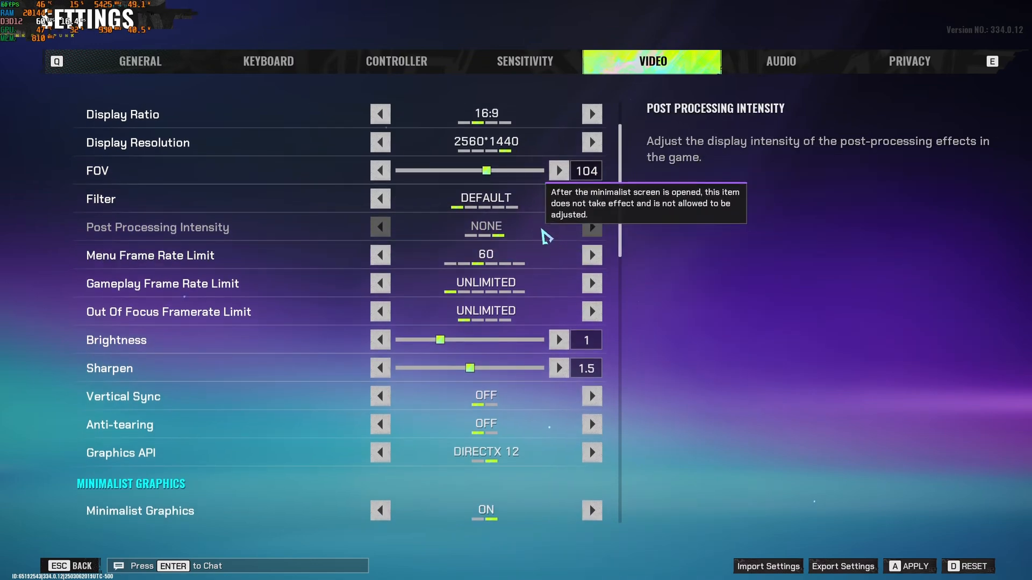
pyautogui.scroll(-3)
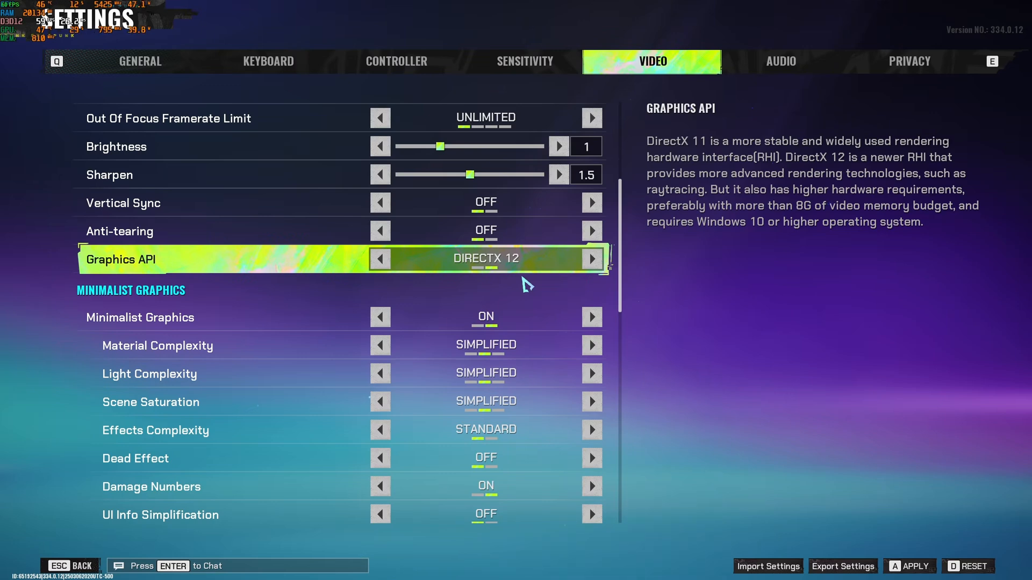
pyautogui.moveTo(478, 267)
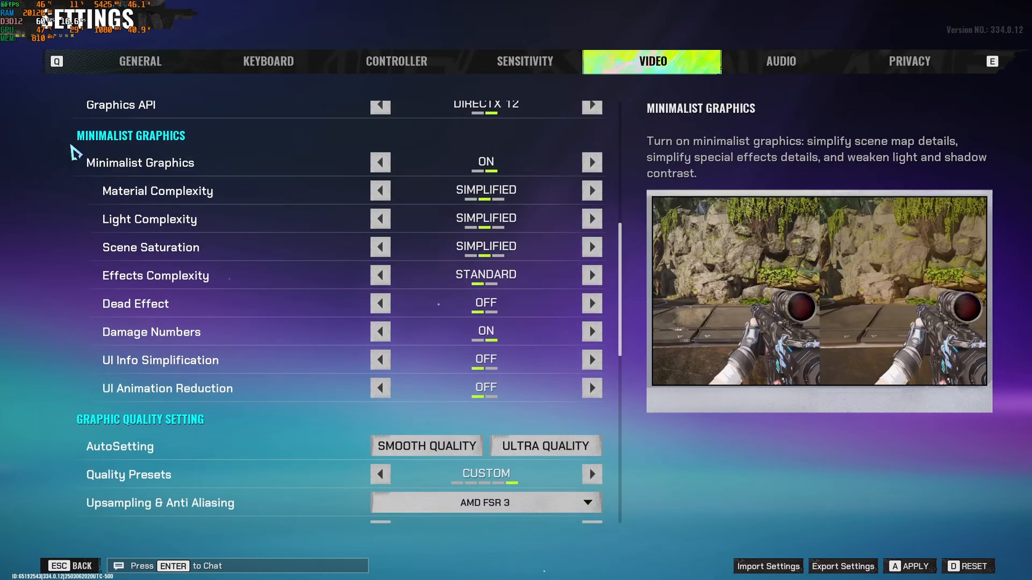
pyautogui.moveTo(122, 148)
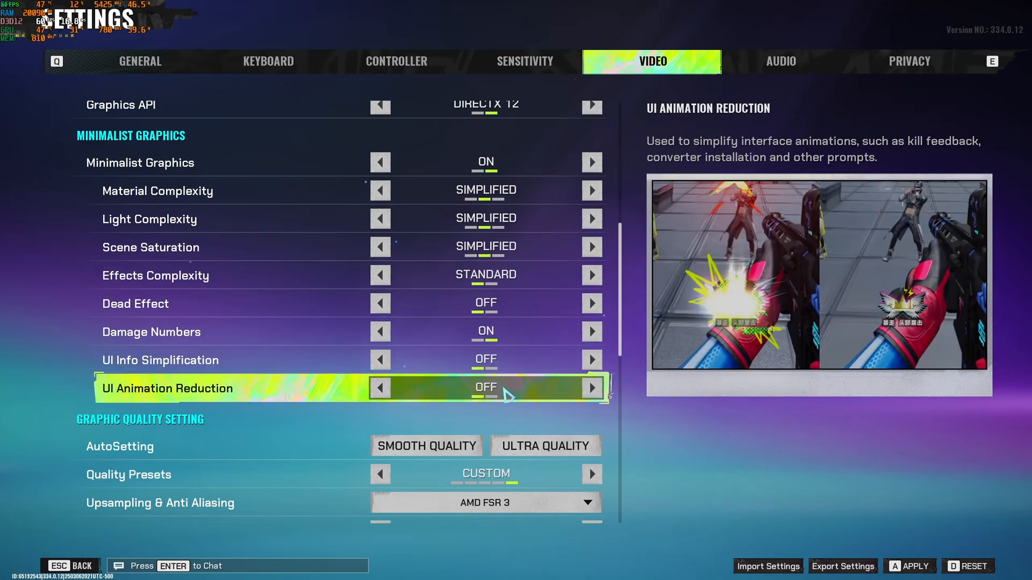
pyautogui.scroll(-3)
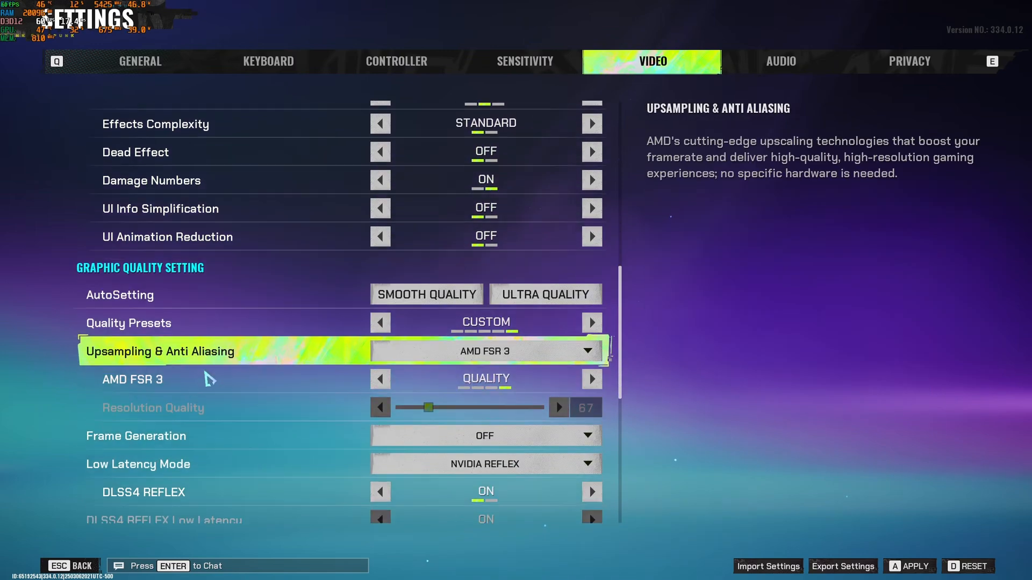
pyautogui.scroll(-3)
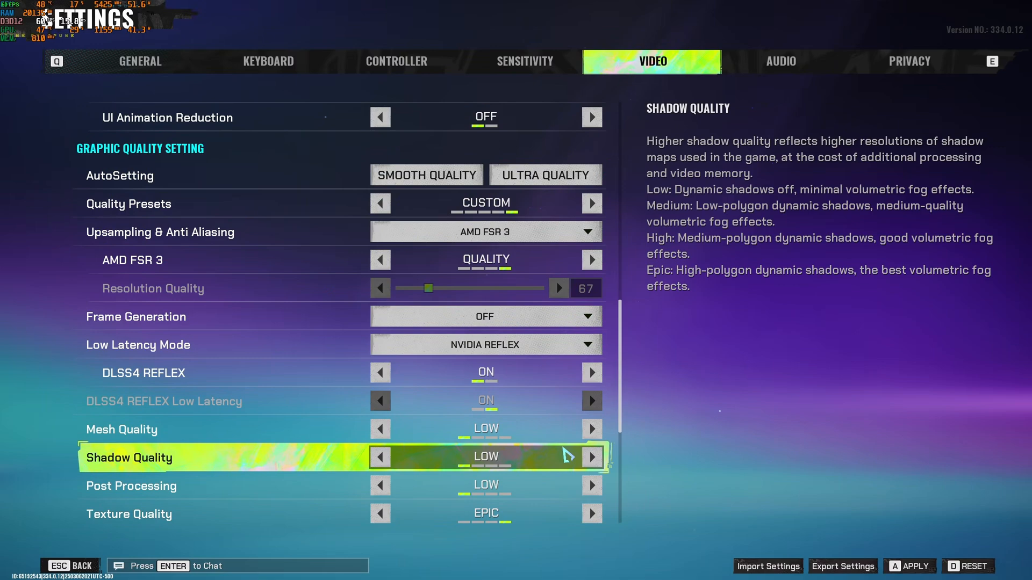
pyautogui.moveTo(486, 344)
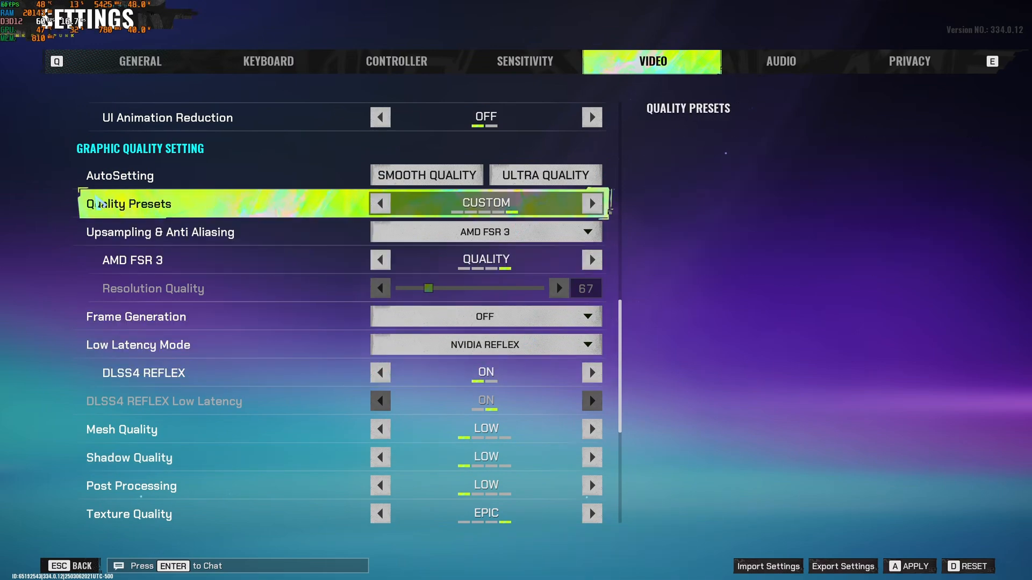
pyautogui.click(486, 232)
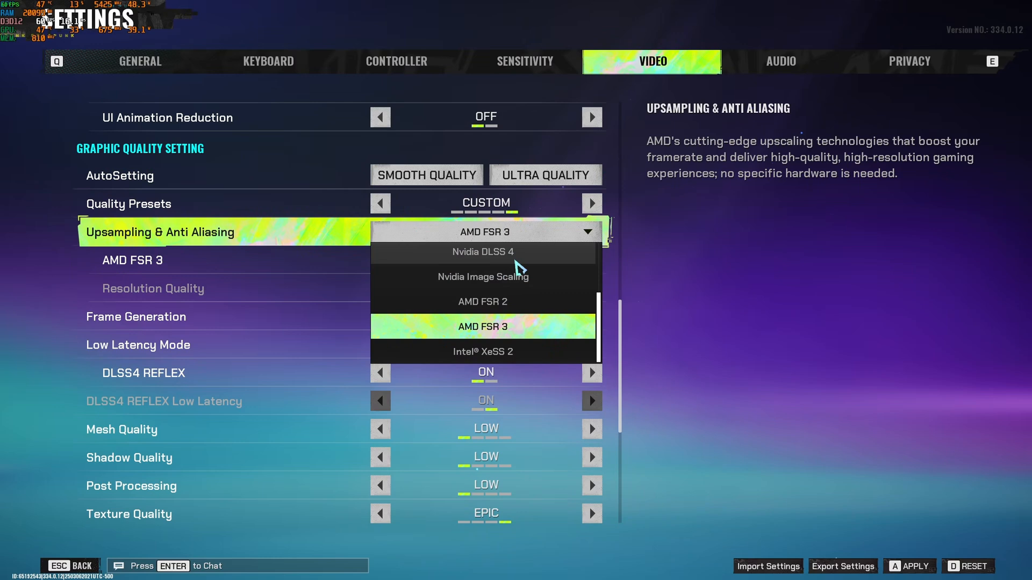
pyautogui.click(483, 252)
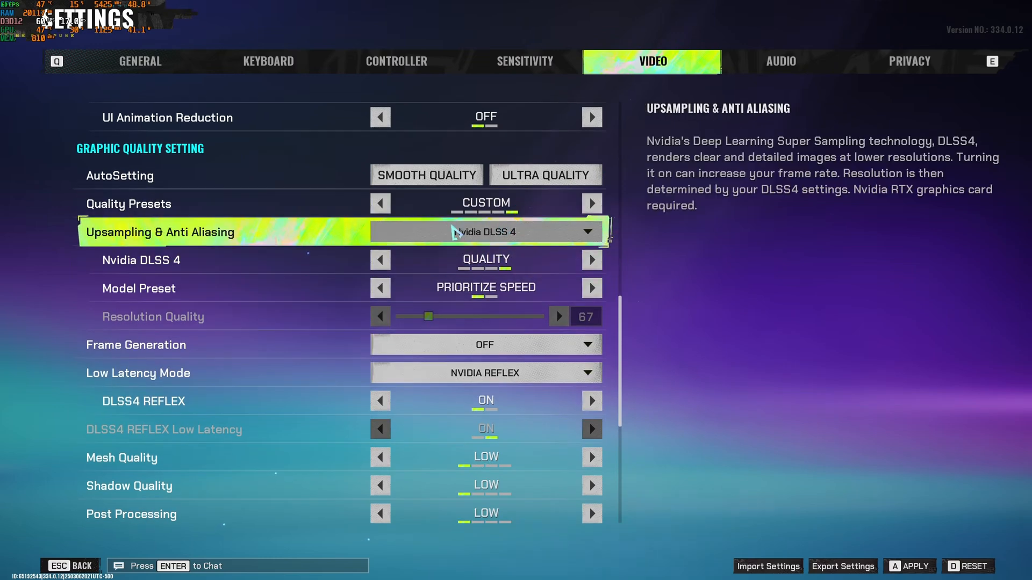
pyautogui.moveTo(516, 243)
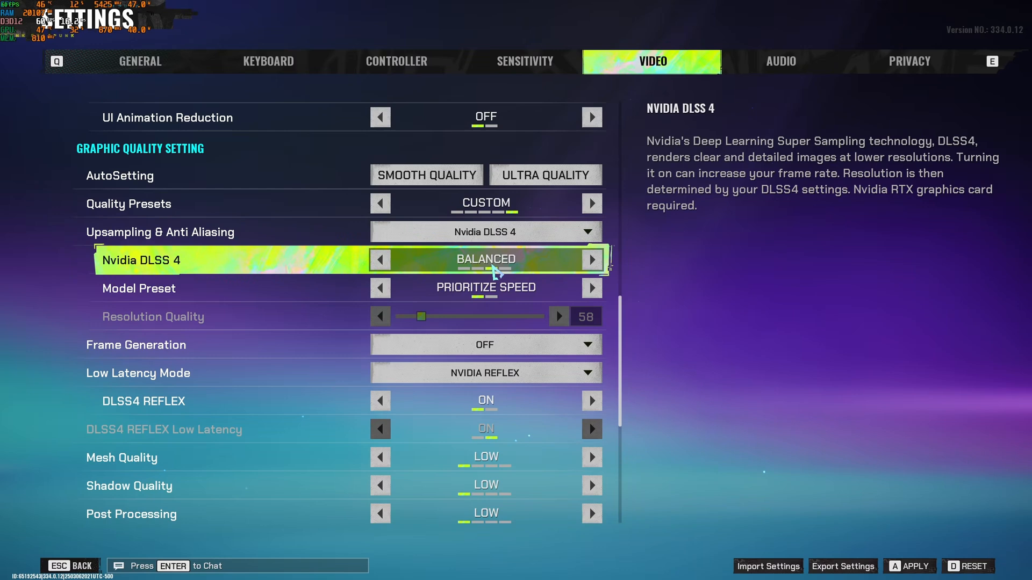
pyautogui.moveTo(563, 273)
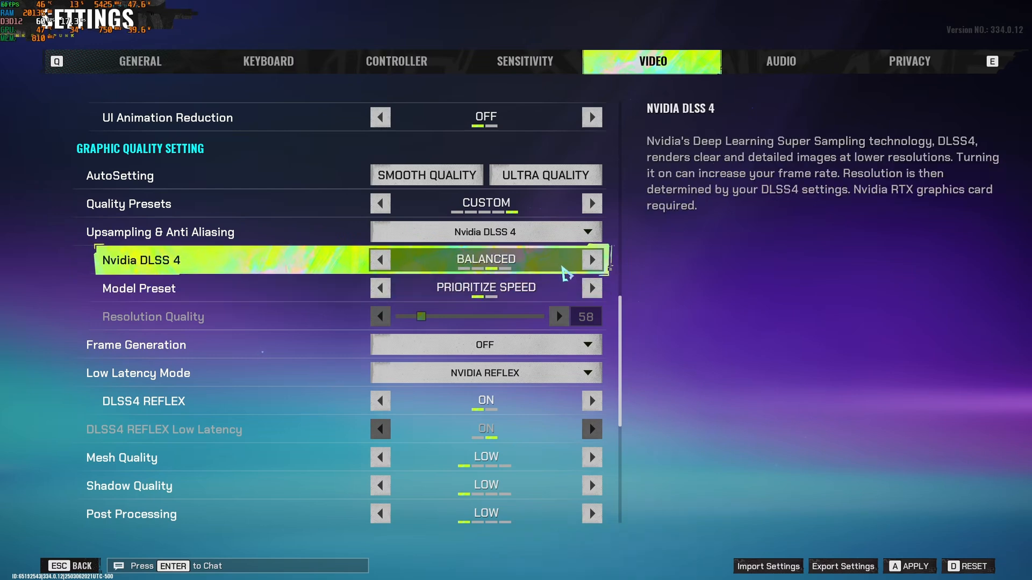
pyautogui.moveTo(551, 255)
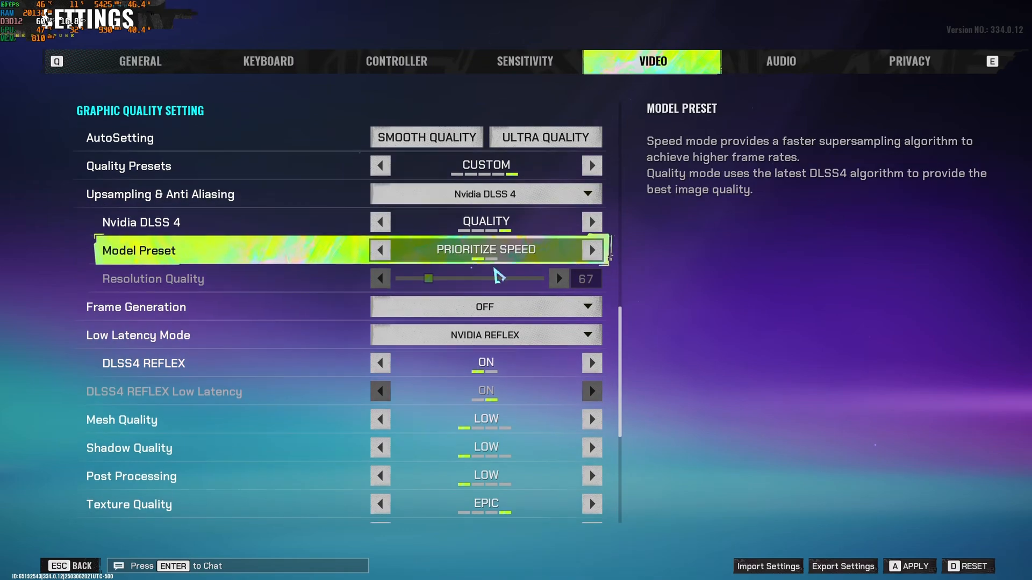
pyautogui.scroll(-3)
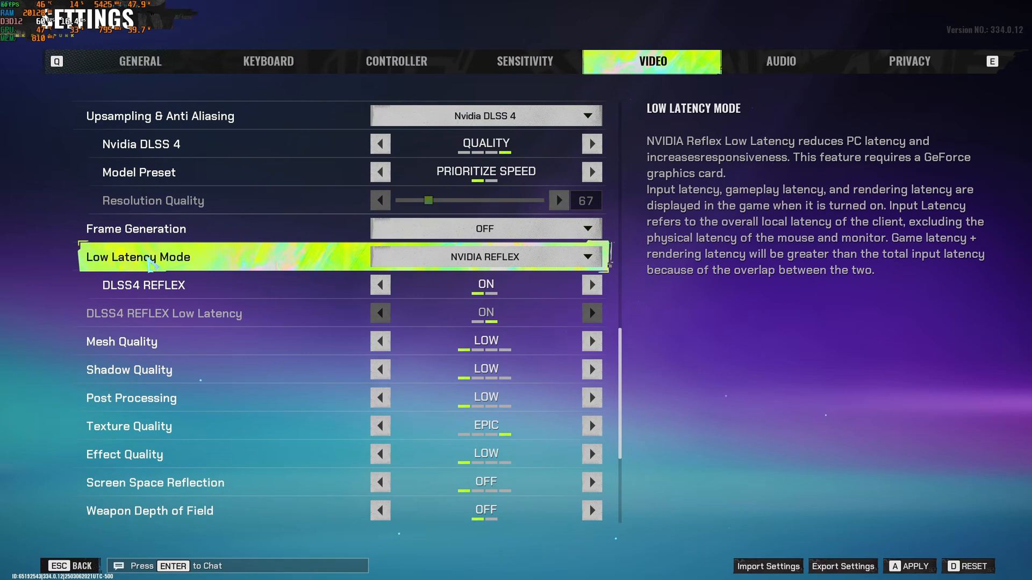
pyautogui.press('Down')
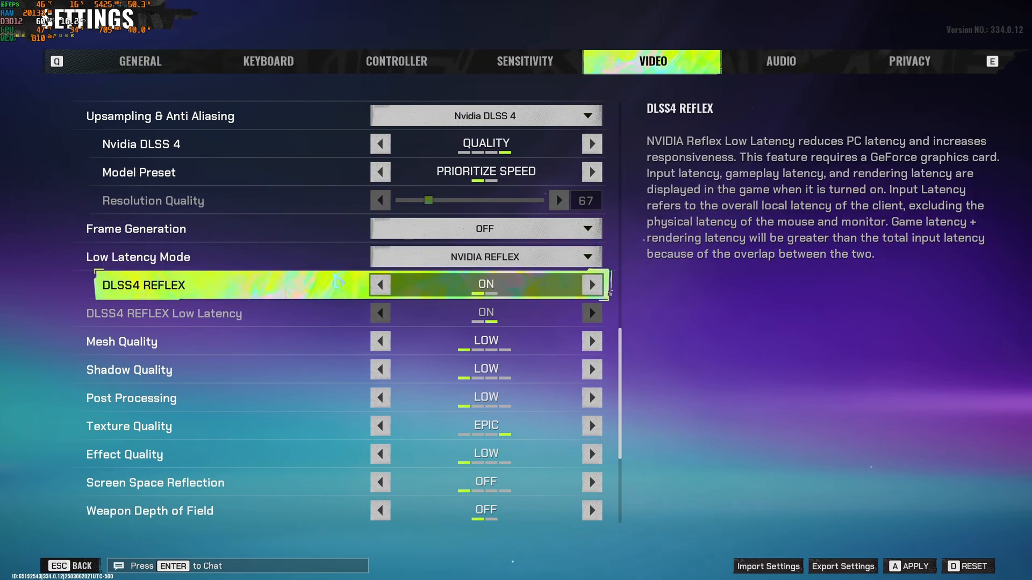
pyautogui.moveTo(155, 300)
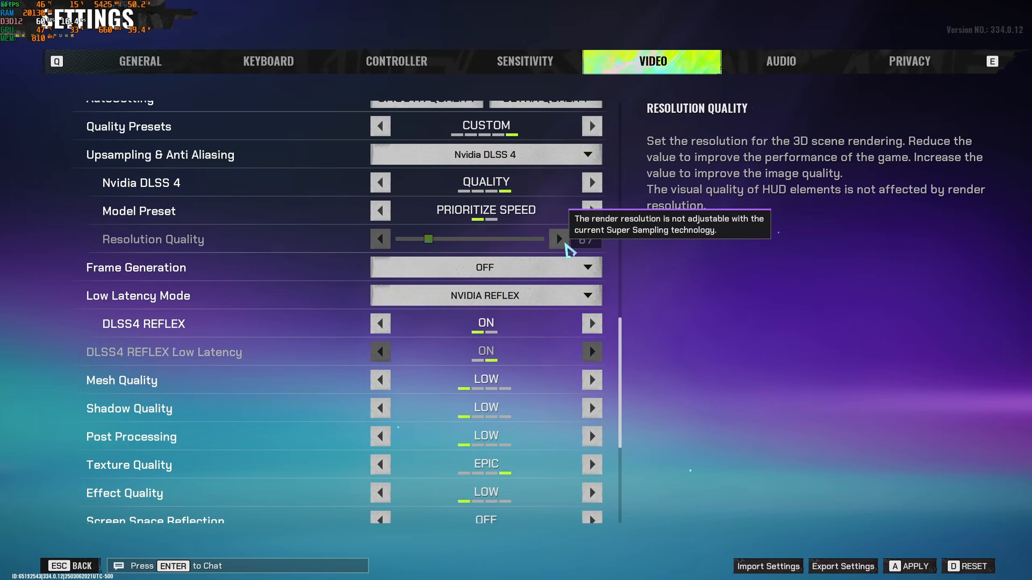
pyautogui.click(485, 155)
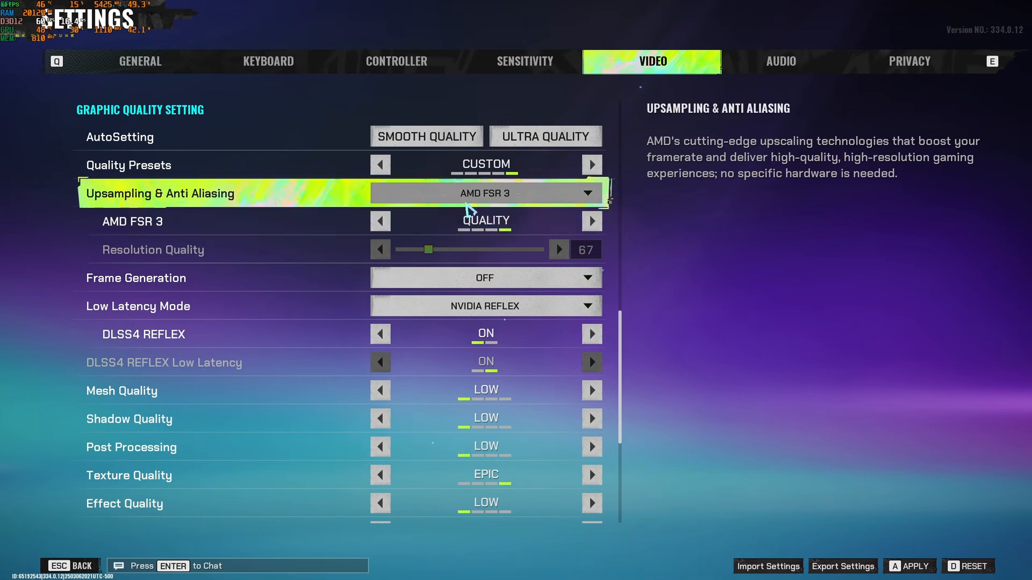
pyautogui.click(486, 193)
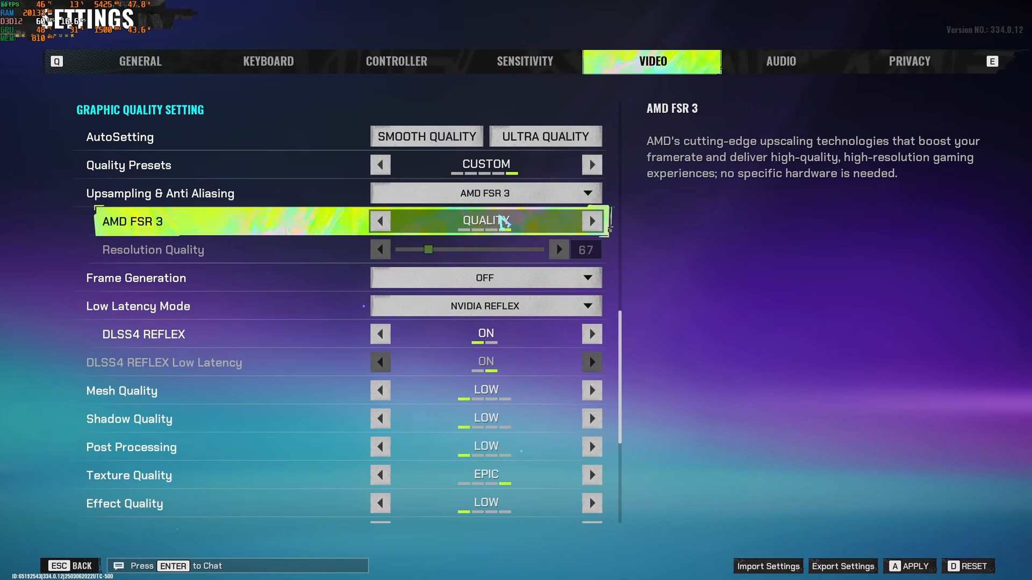
pyautogui.click(485, 192)
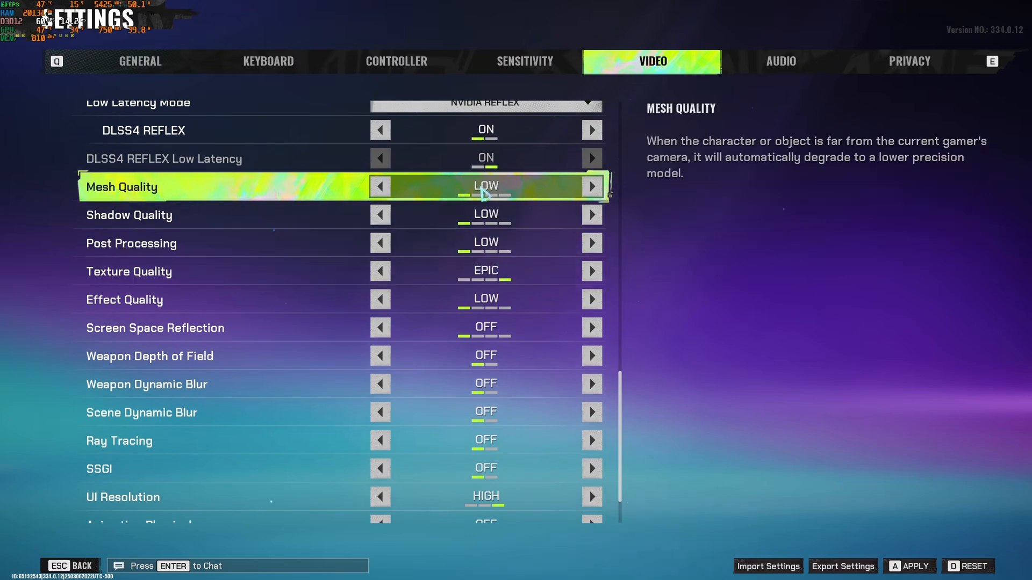
pyautogui.moveTo(483, 198)
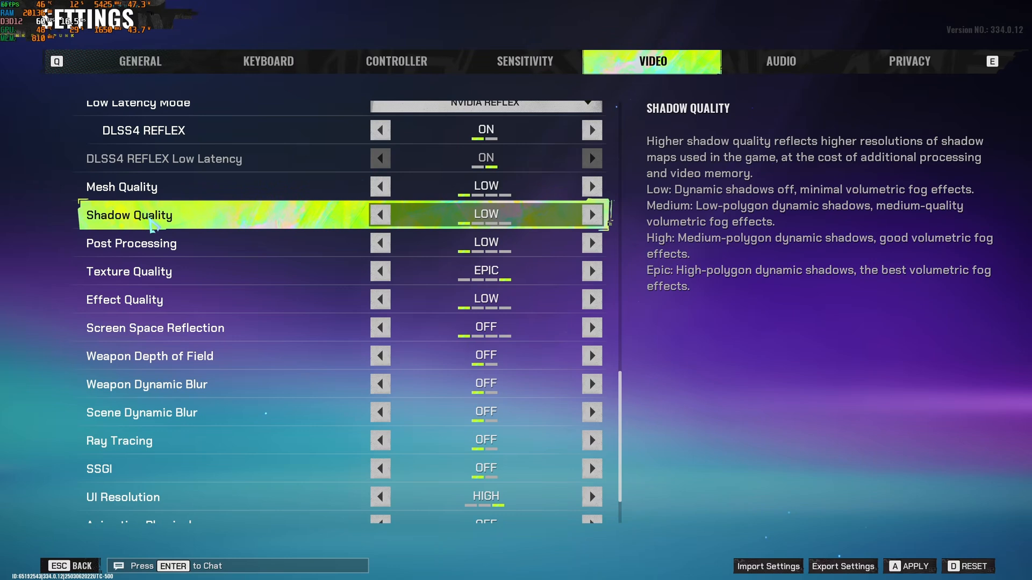
pyautogui.moveTo(490, 224)
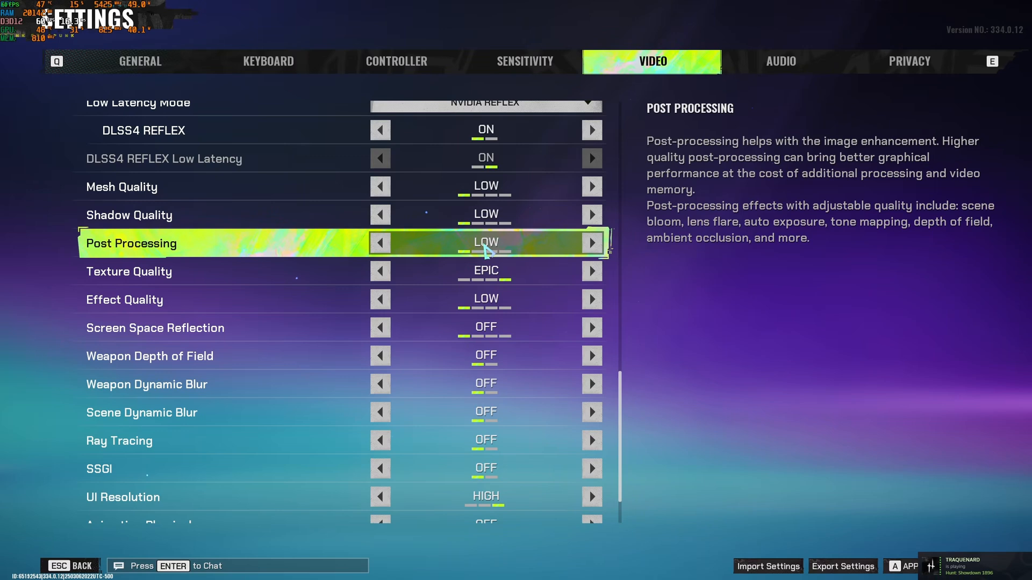
pyautogui.moveTo(507, 248)
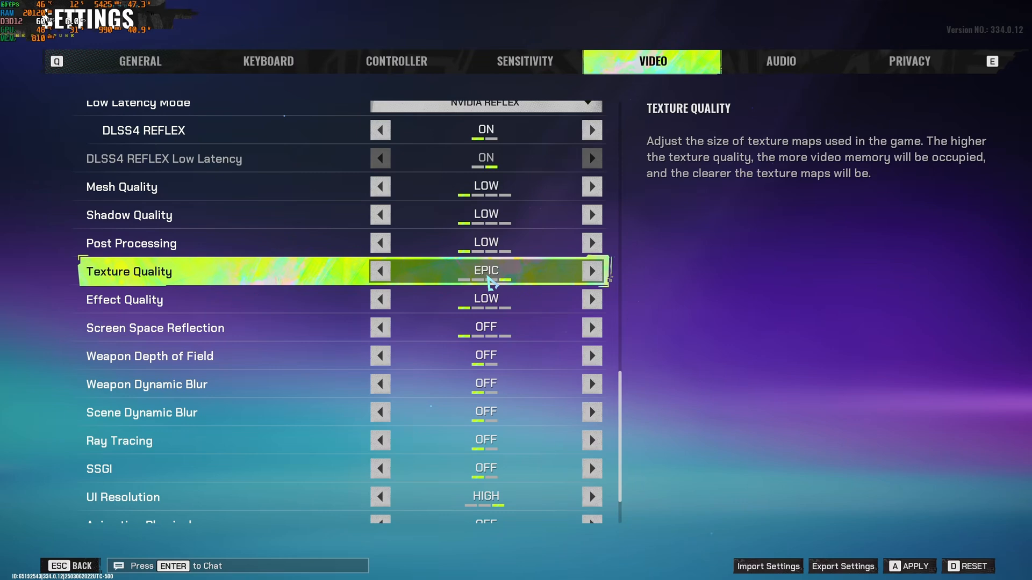
pyautogui.moveTo(445, 281)
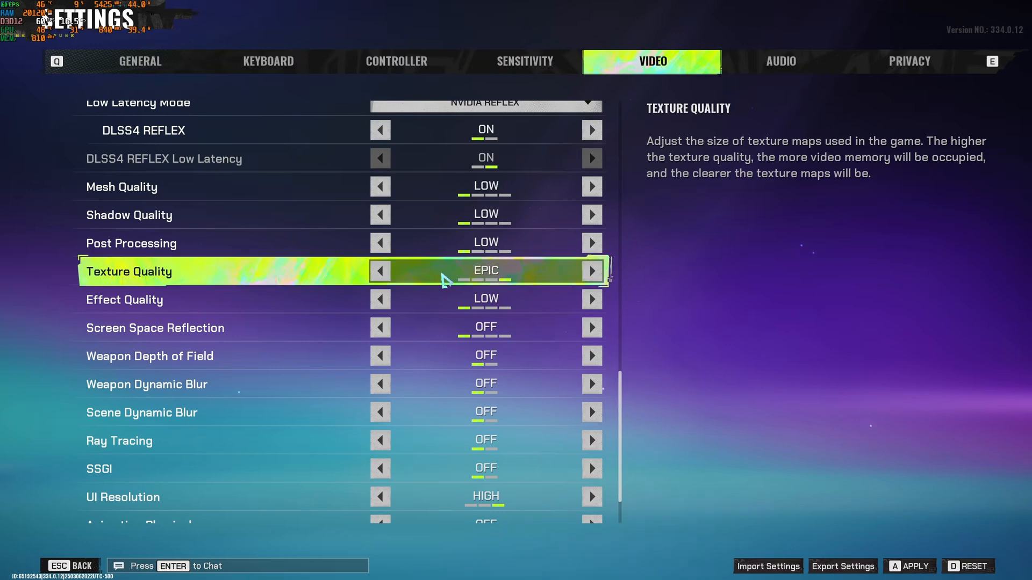
pyautogui.click(380, 270)
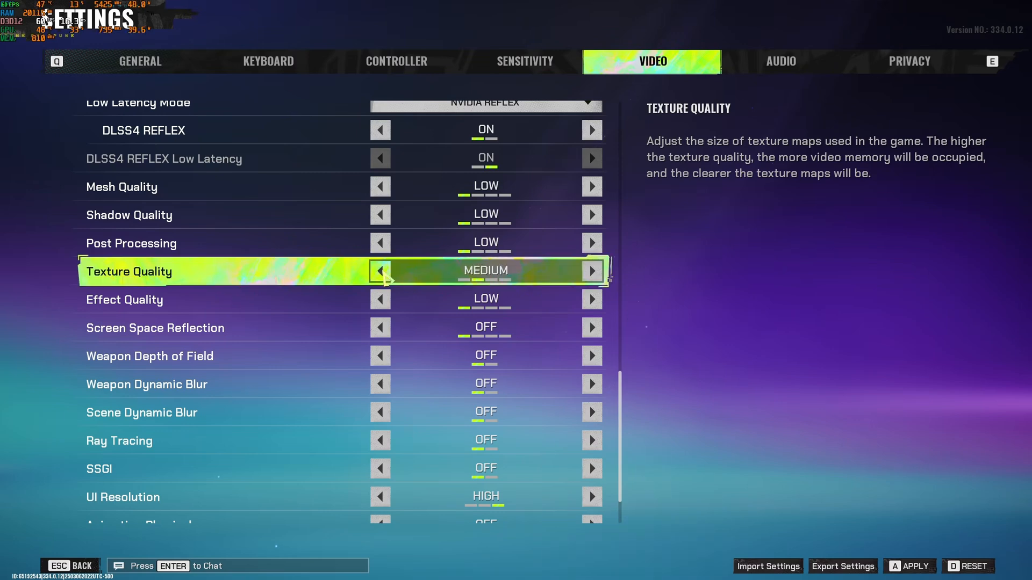
pyautogui.click(381, 271)
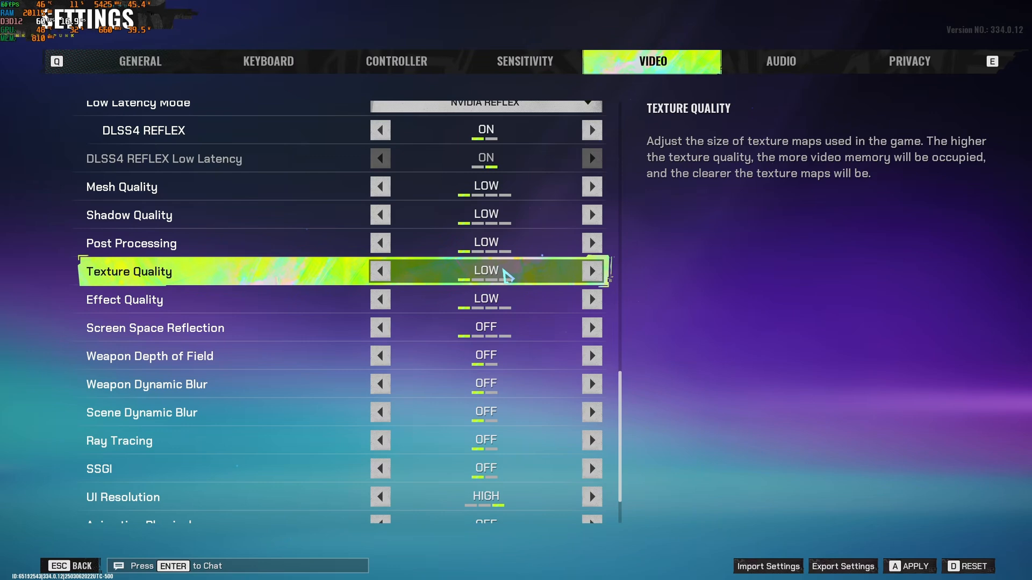
pyautogui.click(590, 270)
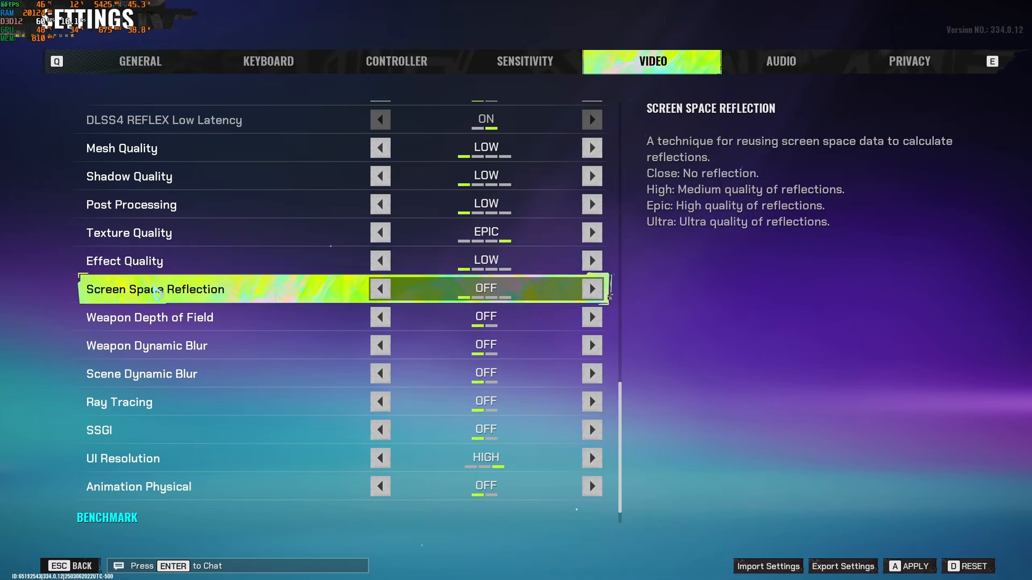
pyautogui.moveTo(487, 292)
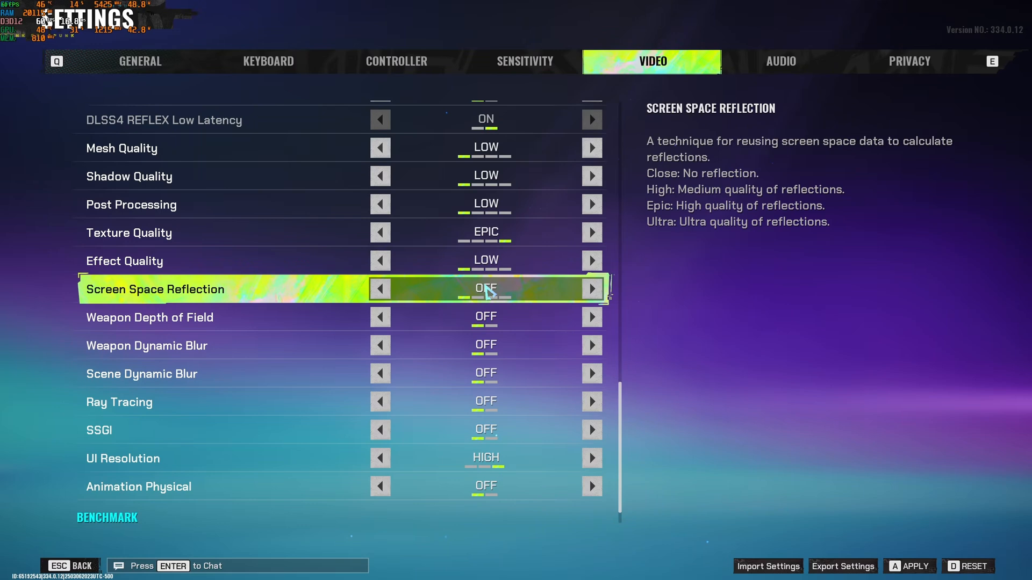
pyautogui.scroll(-3)
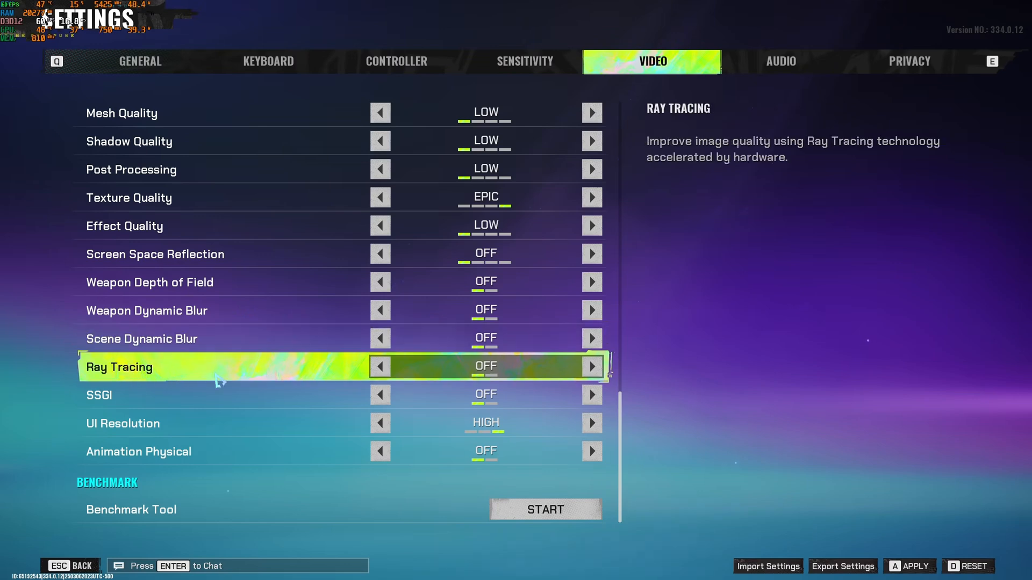
pyautogui.press('down')
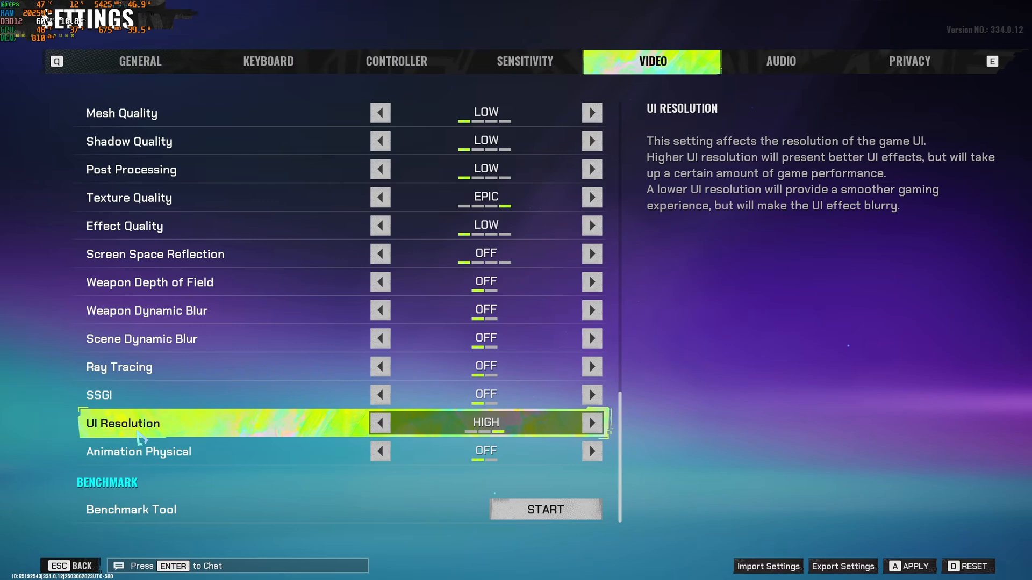
pyautogui.moveTo(484, 452)
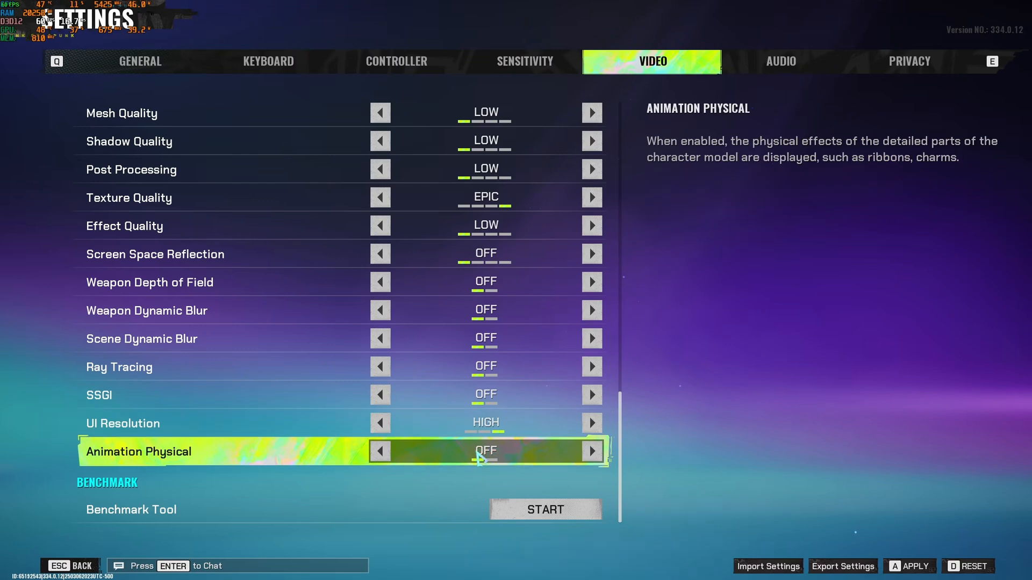